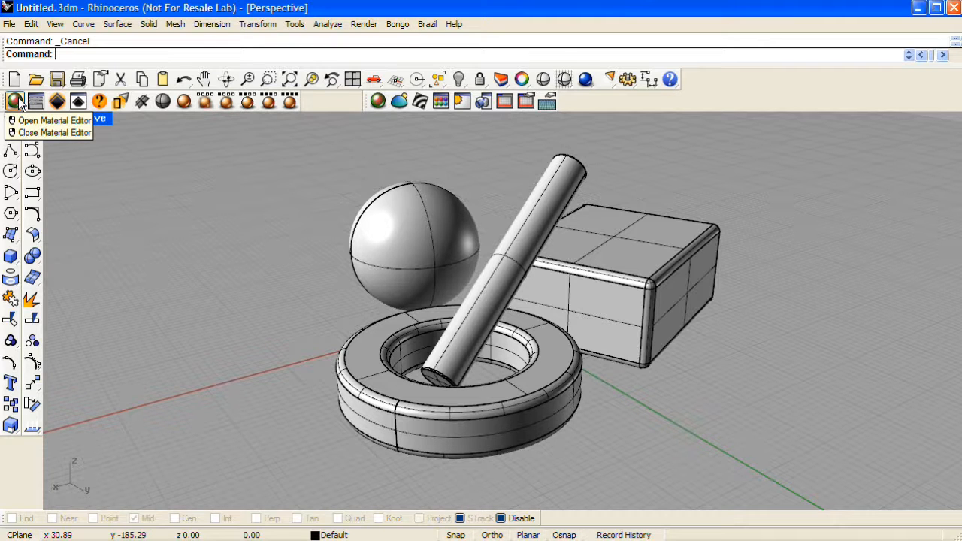
mouse_move(36, 103)
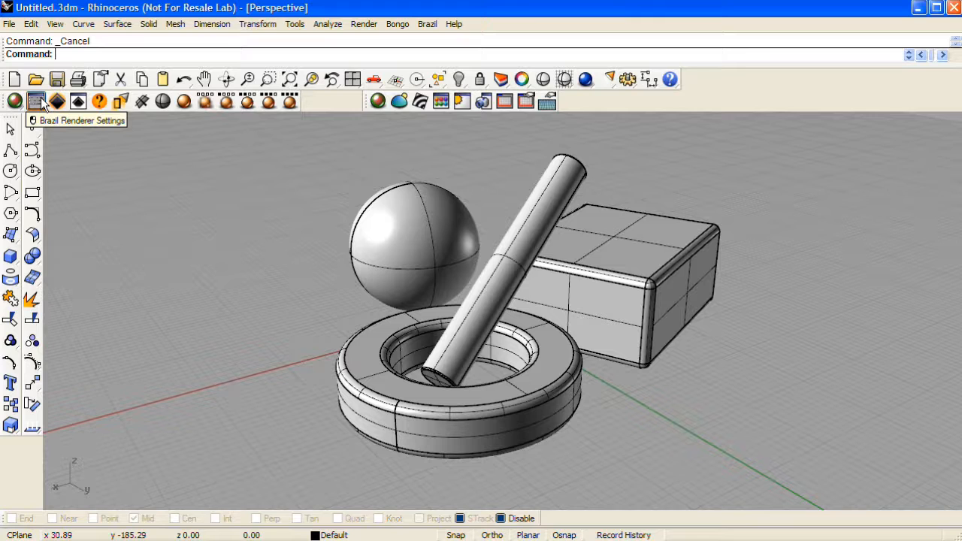
mouse_move(464, 108)
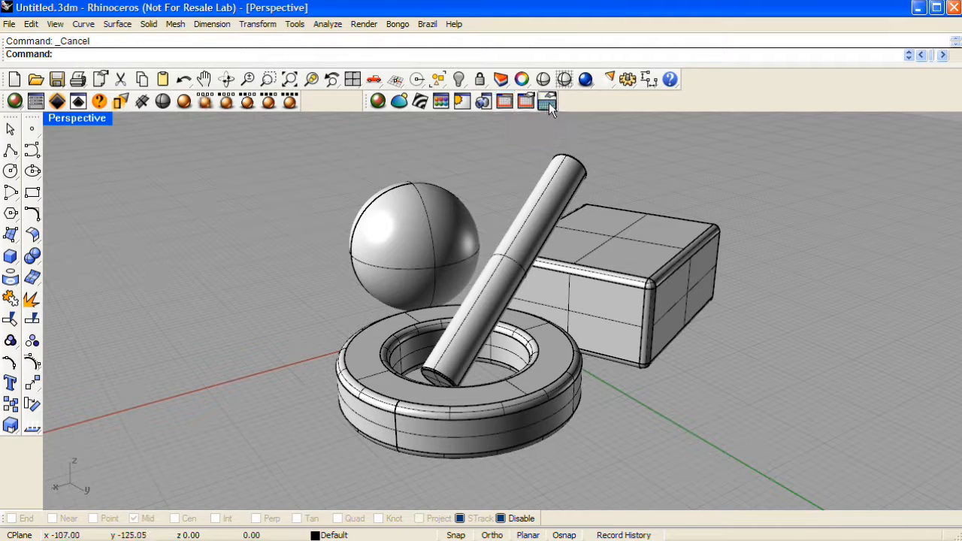
mouse_move(547, 103)
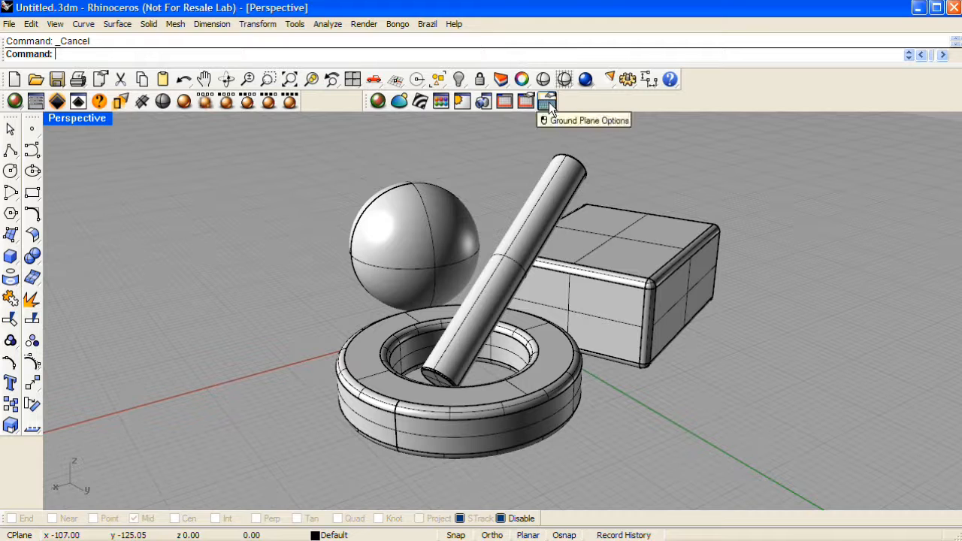
mouse_move(481, 143)
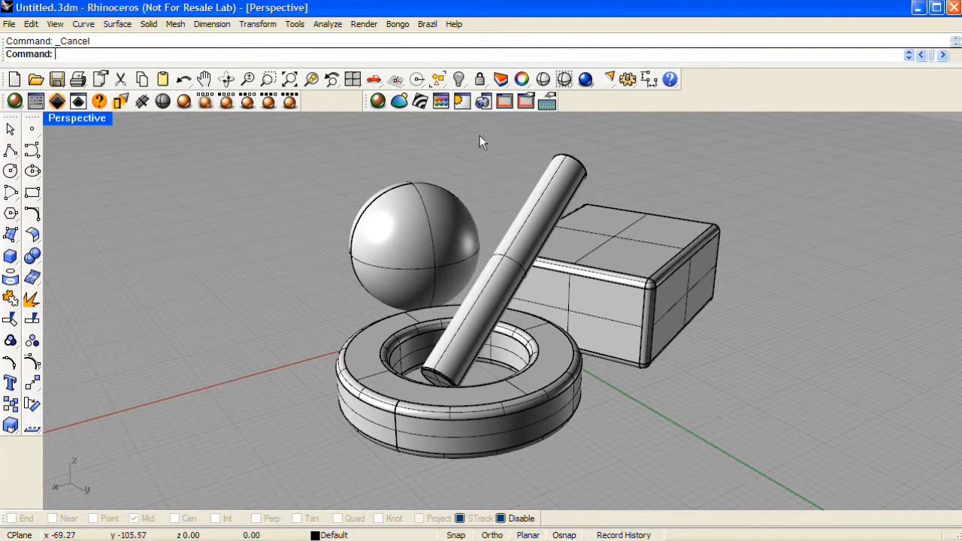
mouse_move(421, 133)
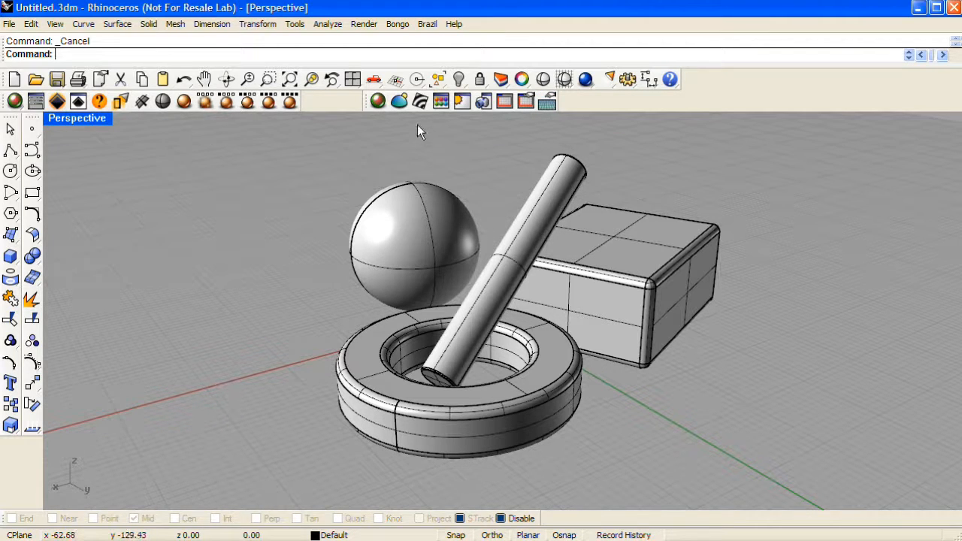
Browse the Brazil renderer menus without choosing a command
click(428, 24)
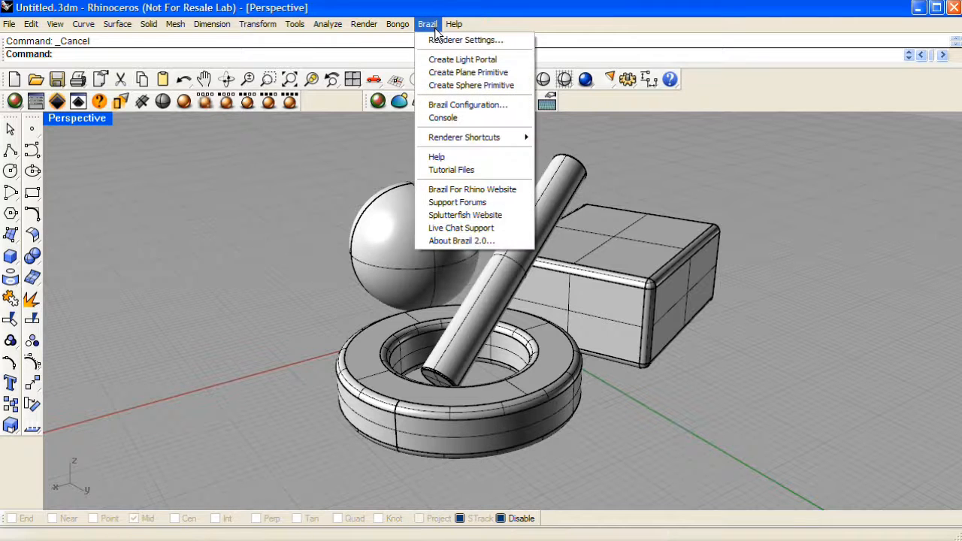
click(364, 24)
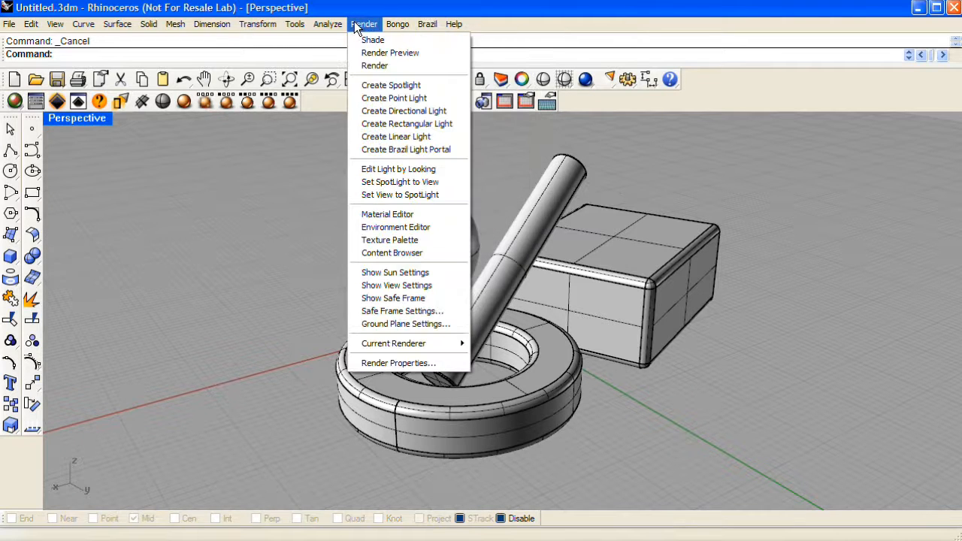
click(328, 24)
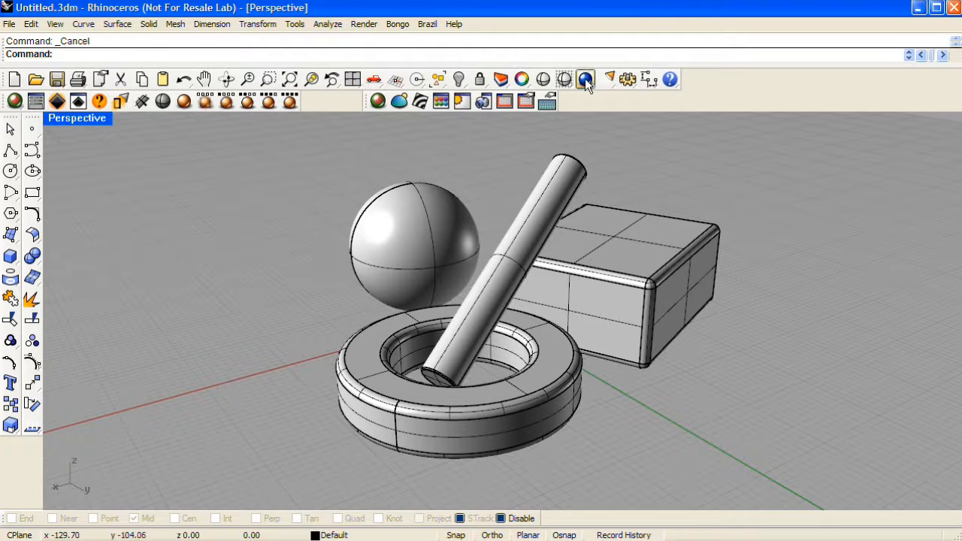
Run a quick default render, dismiss it, and start placing a Brazil ground plane primitive
click(587, 79)
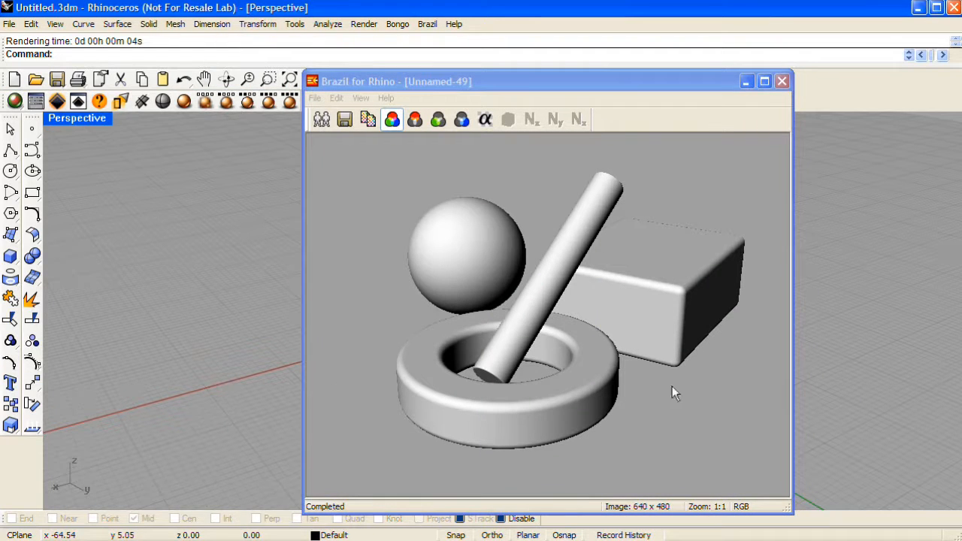
mouse_move(707, 389)
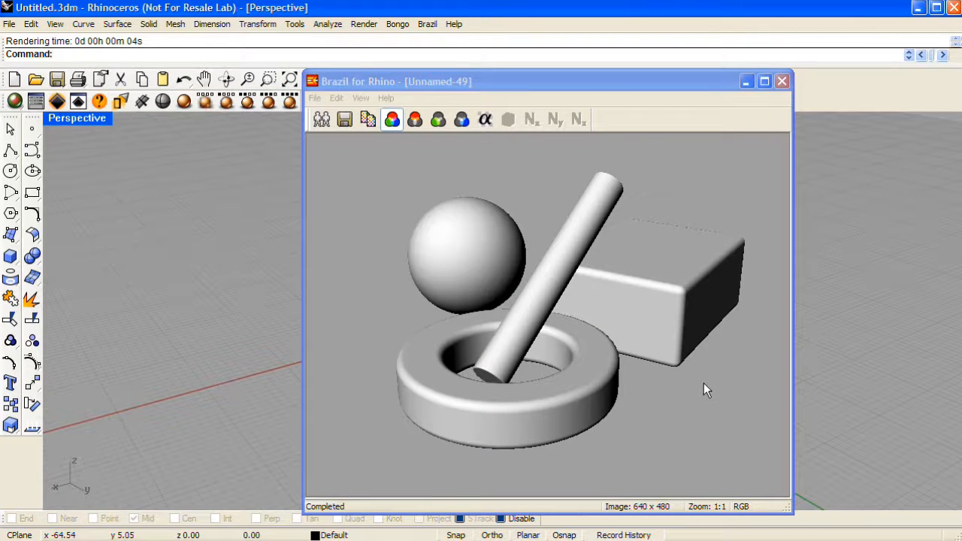
click(782, 81)
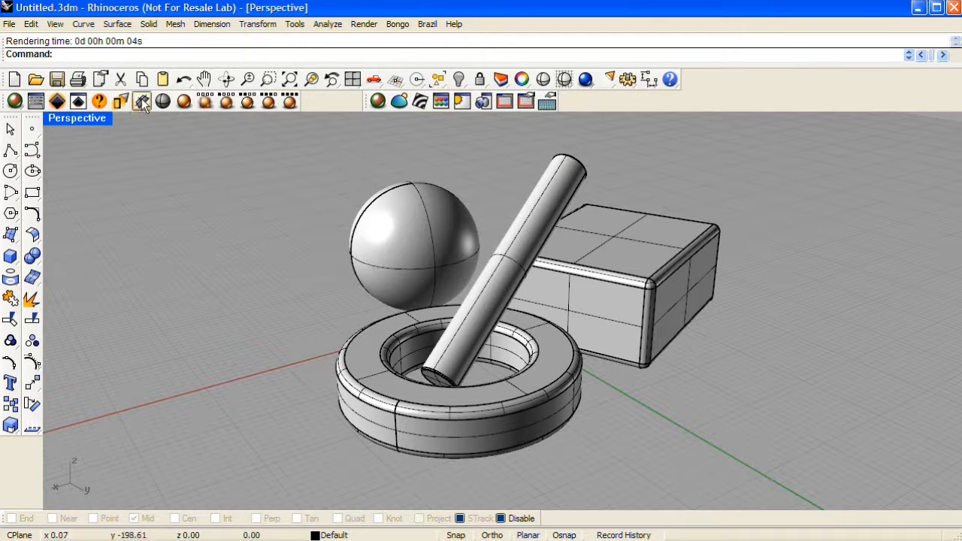
mouse_move(142, 102)
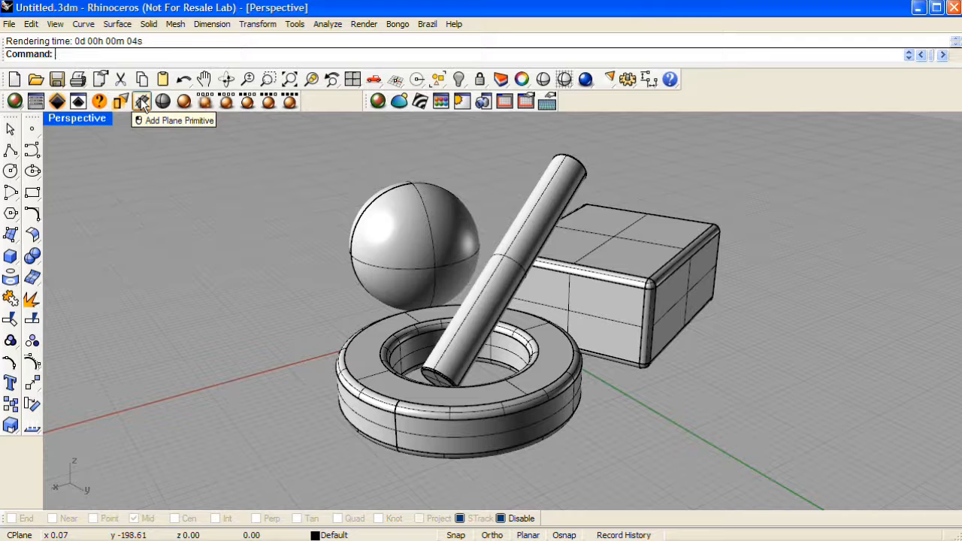
click(141, 103)
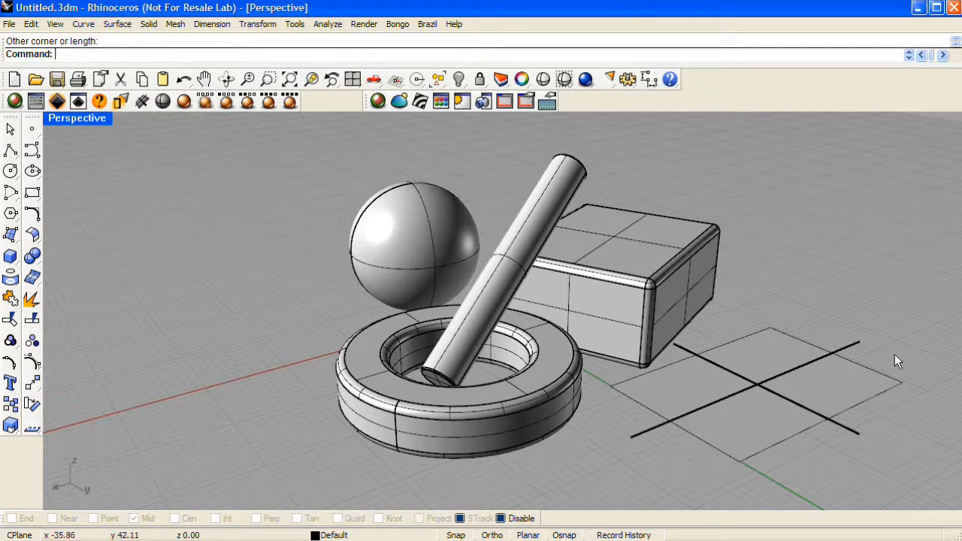
mouse_move(102, 149)
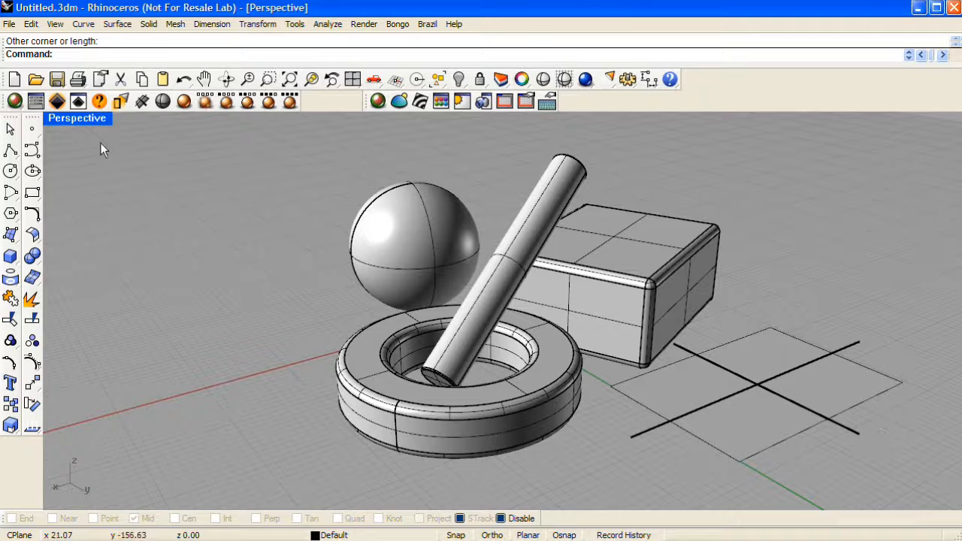
mouse_move(36, 102)
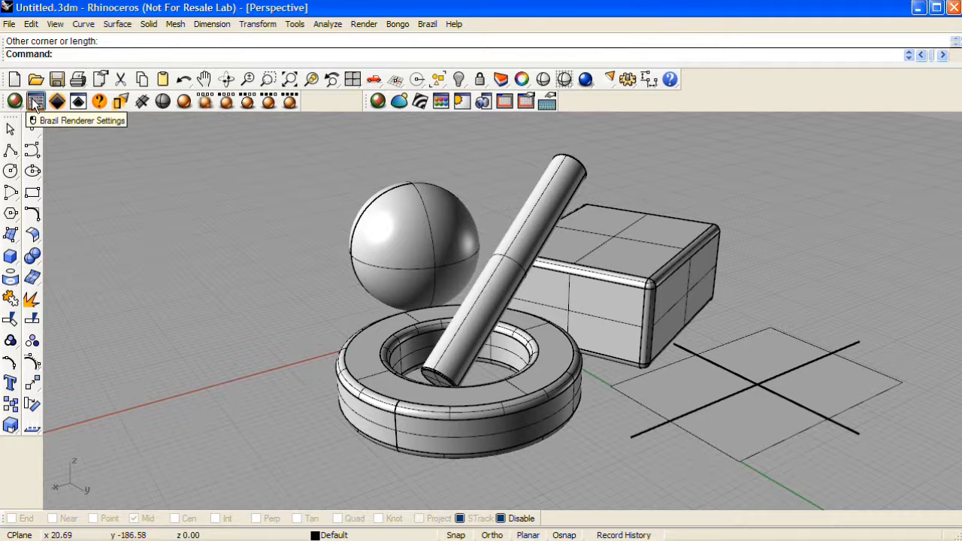
Show the Brazil 2.0 settings with all rollouts collapsed, then the Simple Antialiasing and Luma Server sections expanded
click(36, 102)
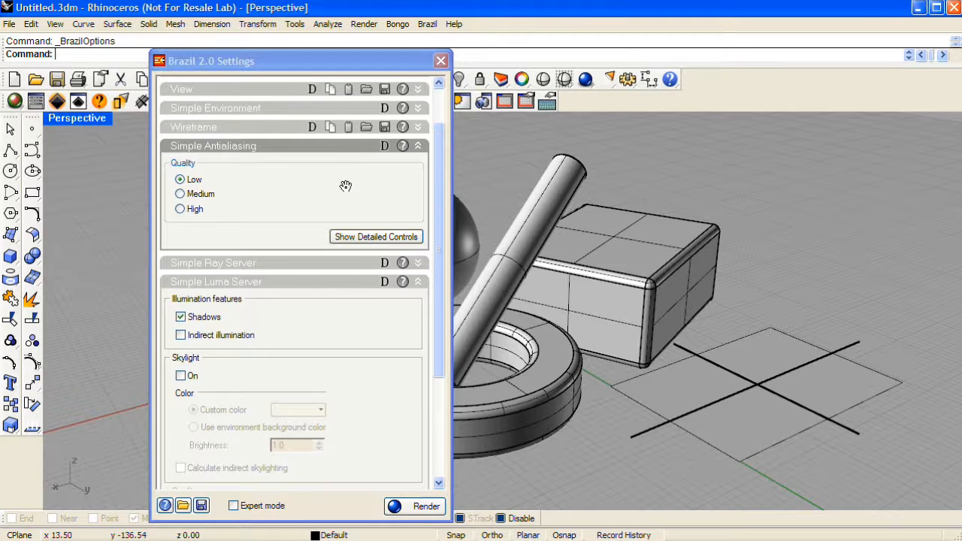
scroll(down, 3)
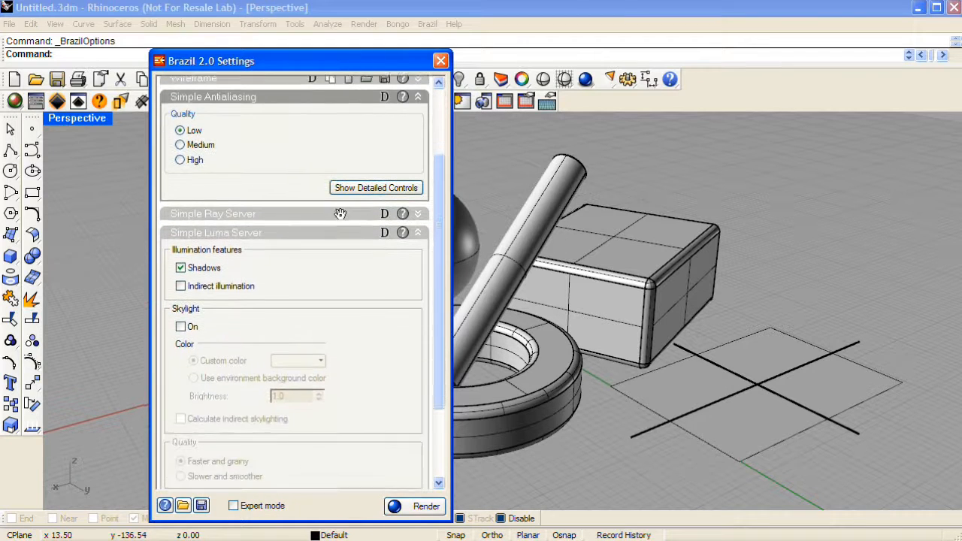
scroll(up, 3)
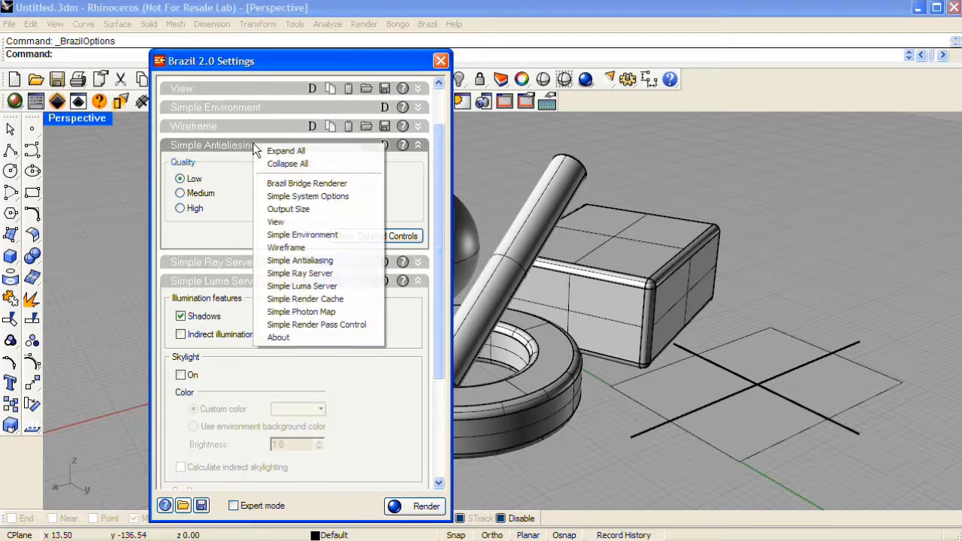
mouse_move(328, 163)
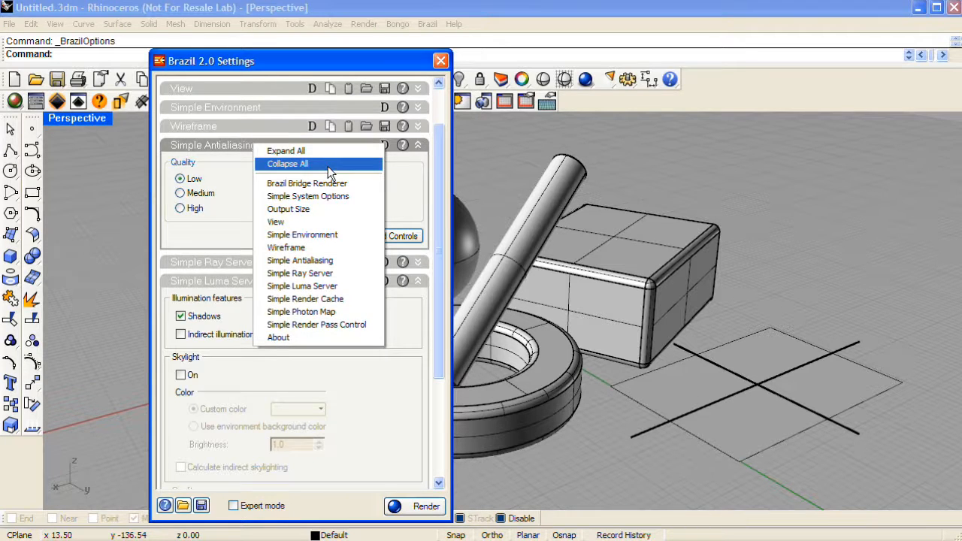
click(288, 164)
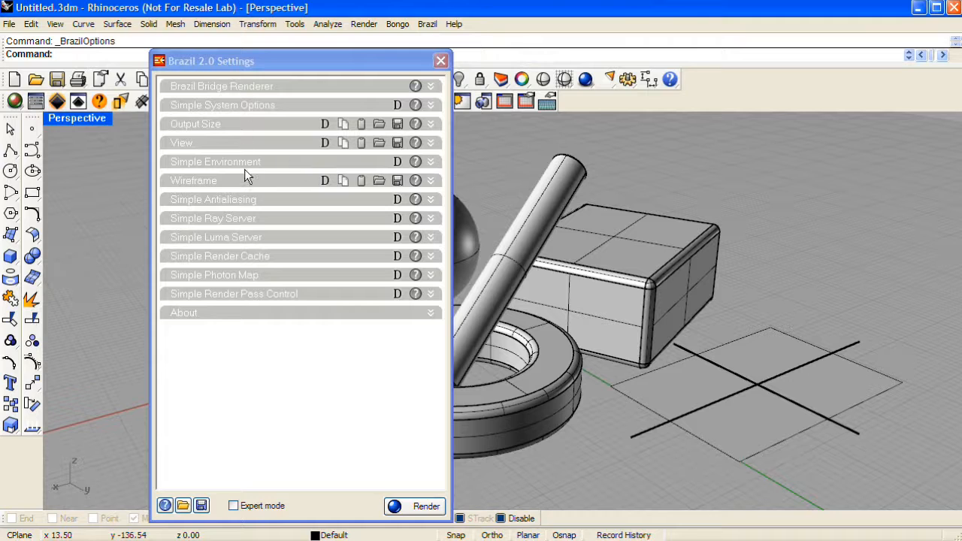
mouse_move(293, 206)
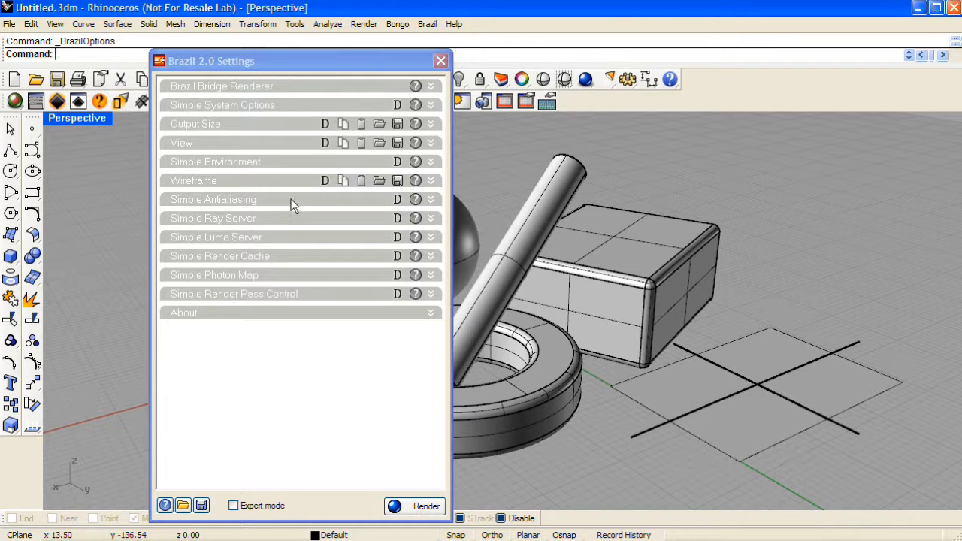
click(430, 198)
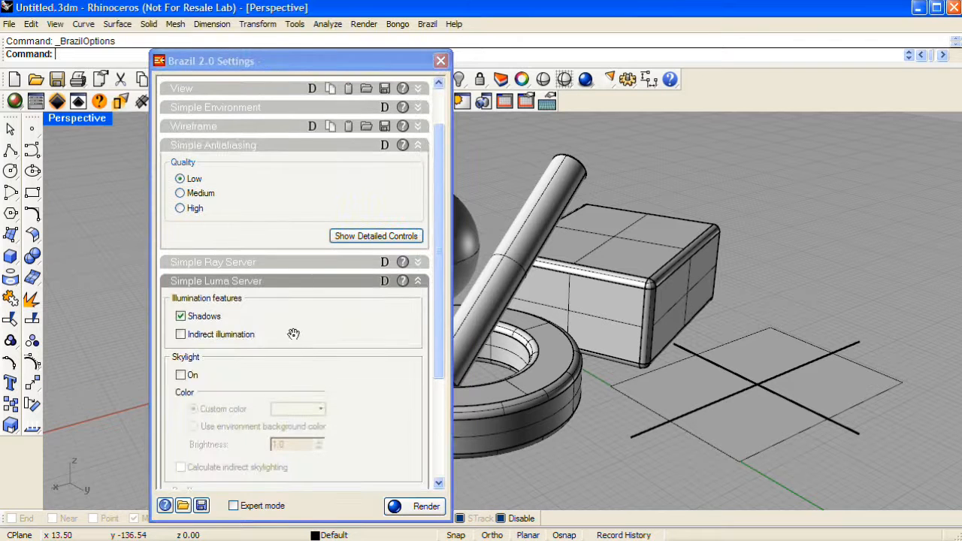
scroll(down, 3)
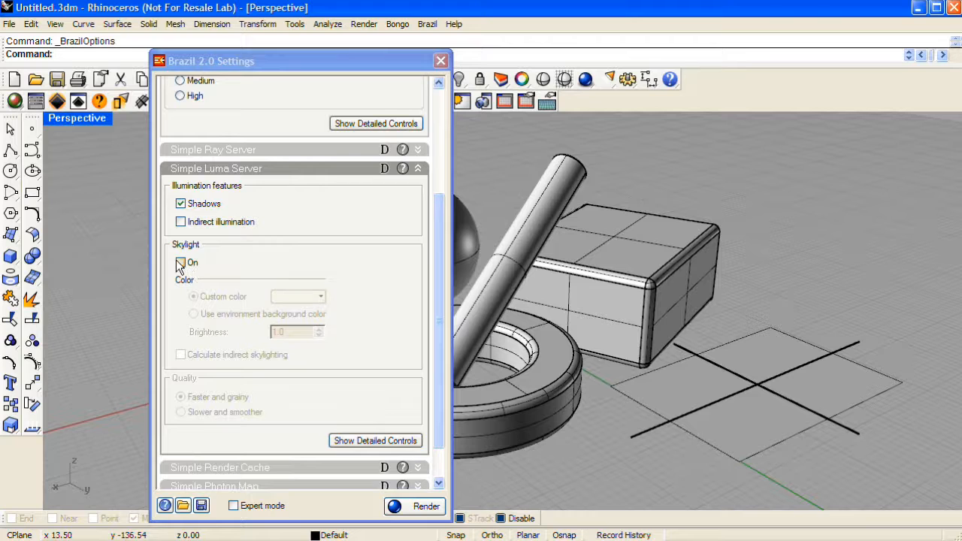
Enable Skylight On in Simple Luma Server and render the scene with soft sky-lit shadows
click(181, 262)
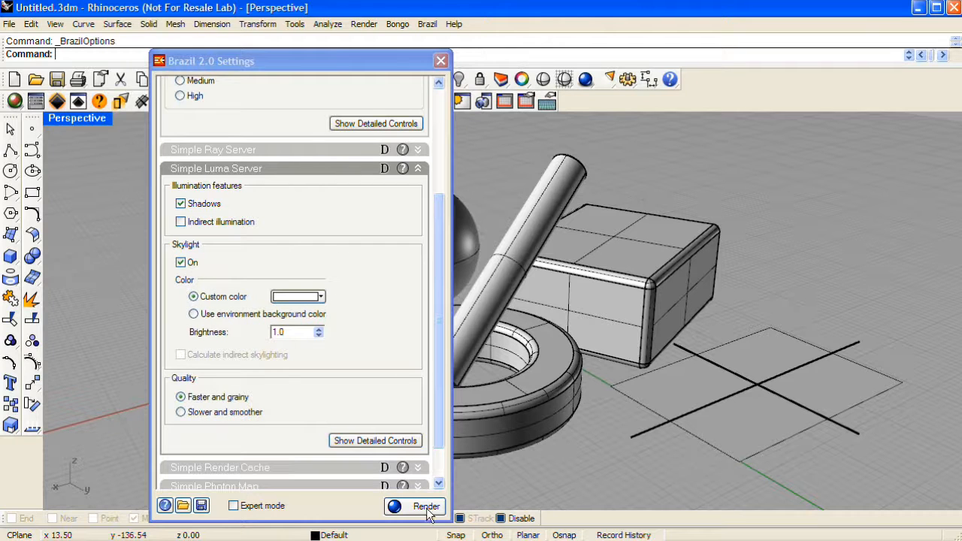
click(428, 505)
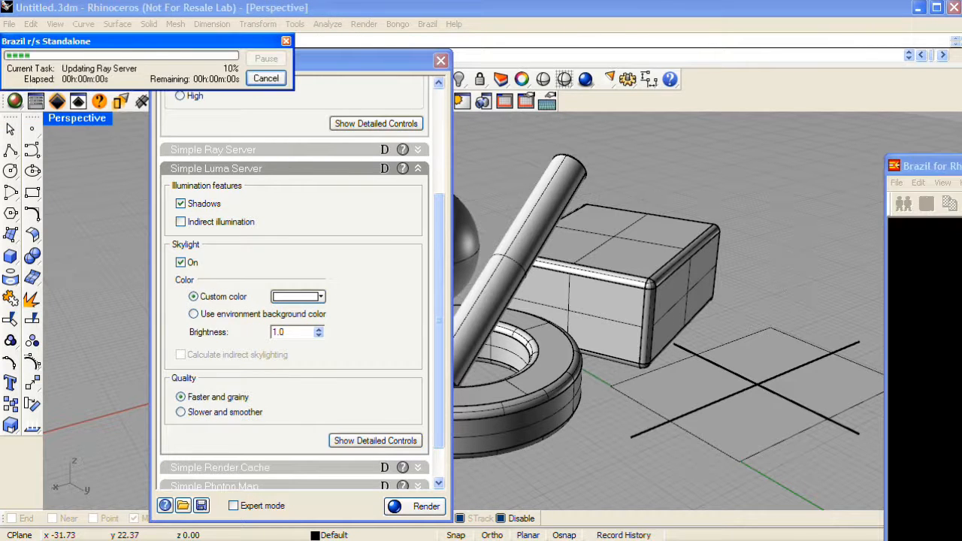
click(427, 506)
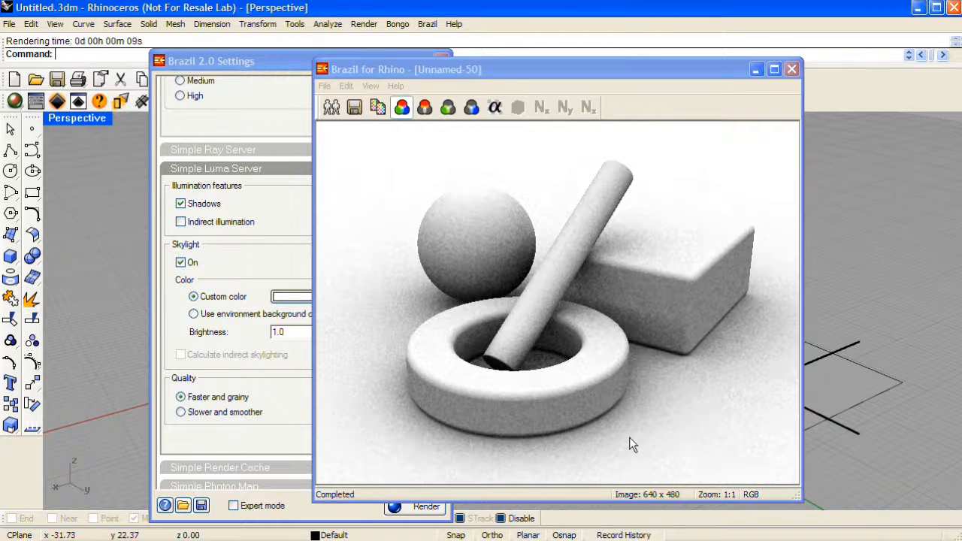
mouse_move(399, 305)
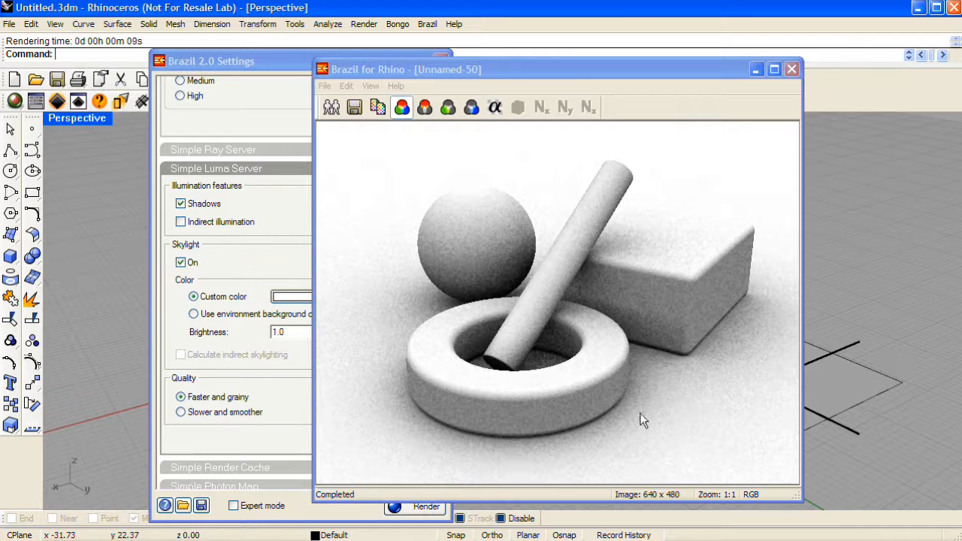
mouse_move(749, 358)
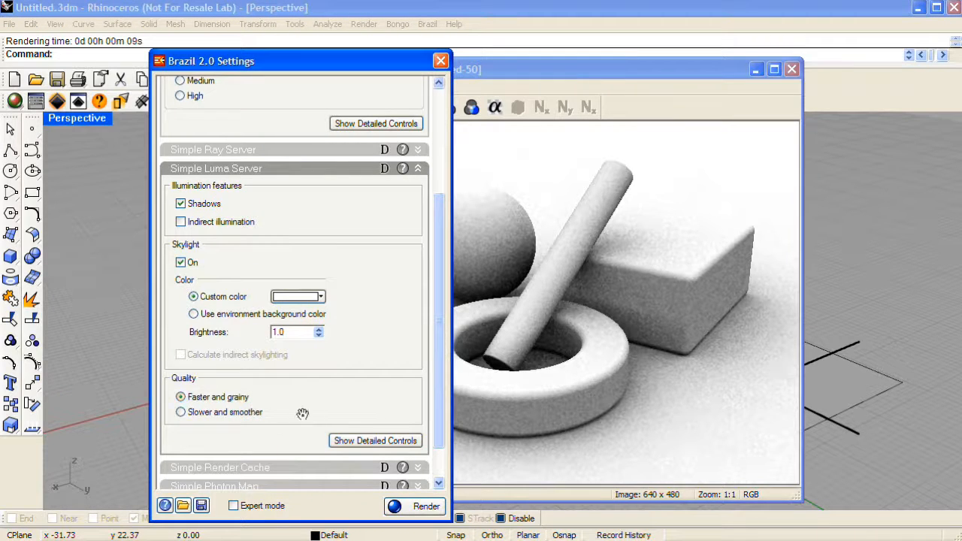
Switch skylight quality to Slower and smoother and render again for cleaner soft shadows
click(180, 412)
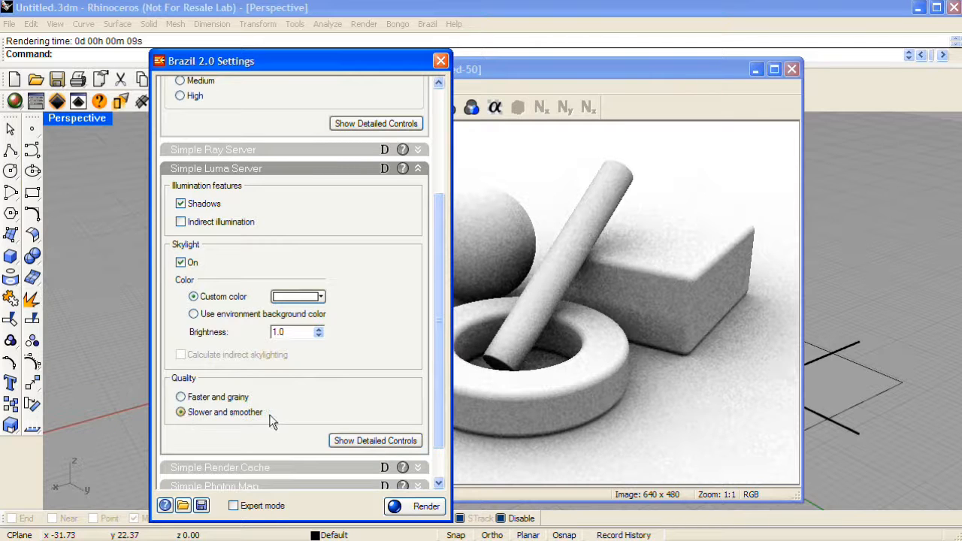
click(415, 505)
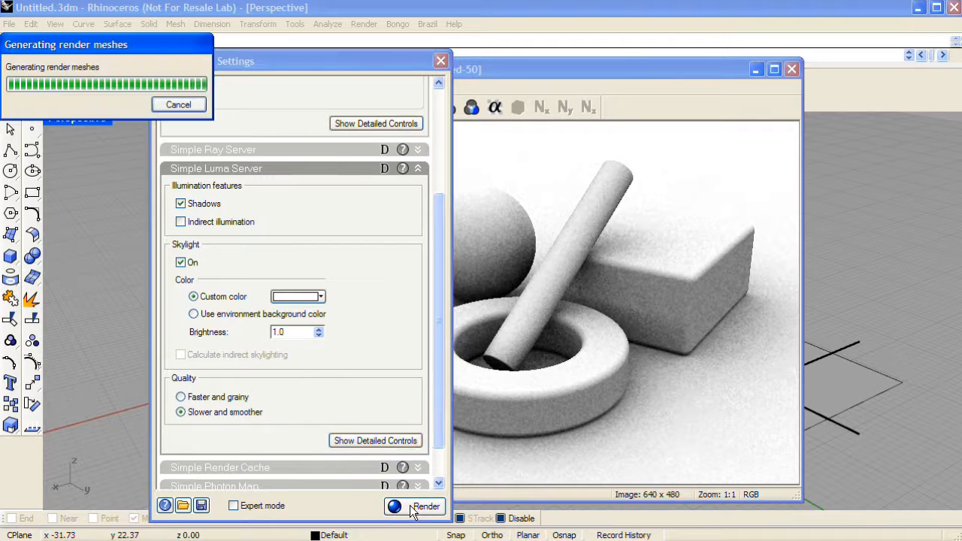
click(427, 505)
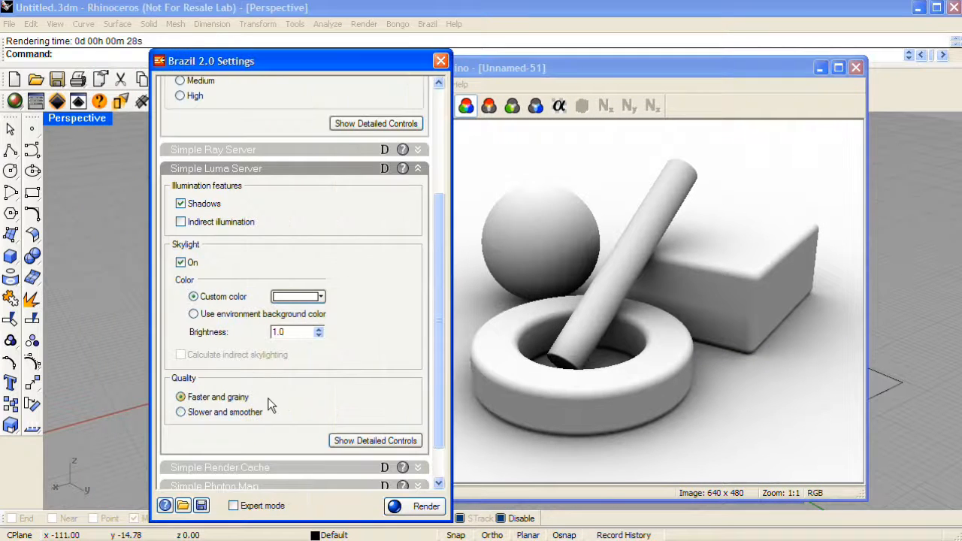
click(180, 412)
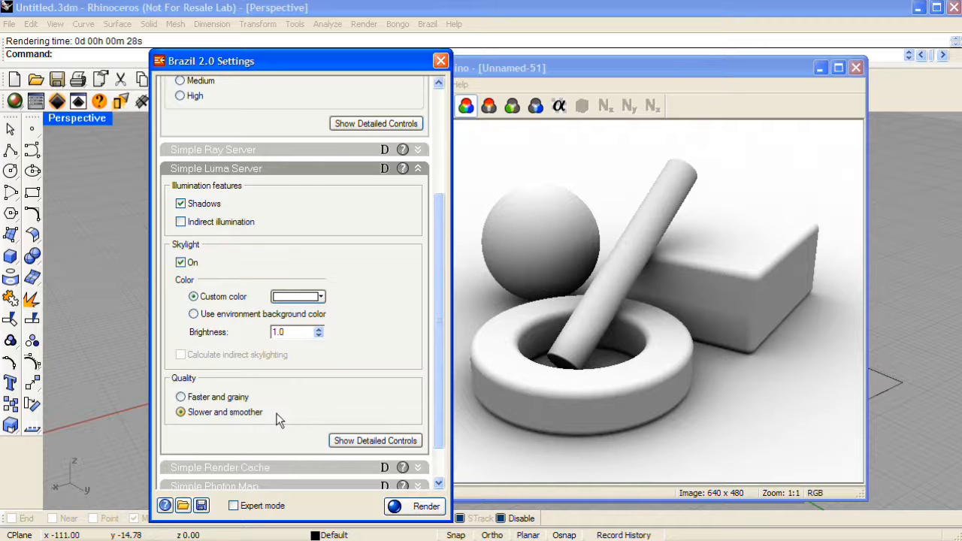
mouse_move(804, 149)
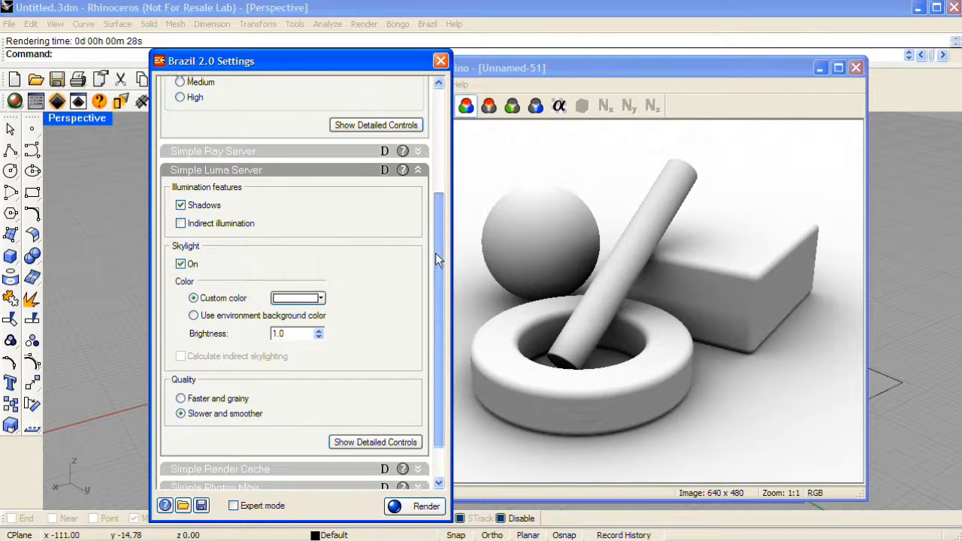
Set Simple Antialiasing quality to Medium and render the four objects again
scroll(up, 3)
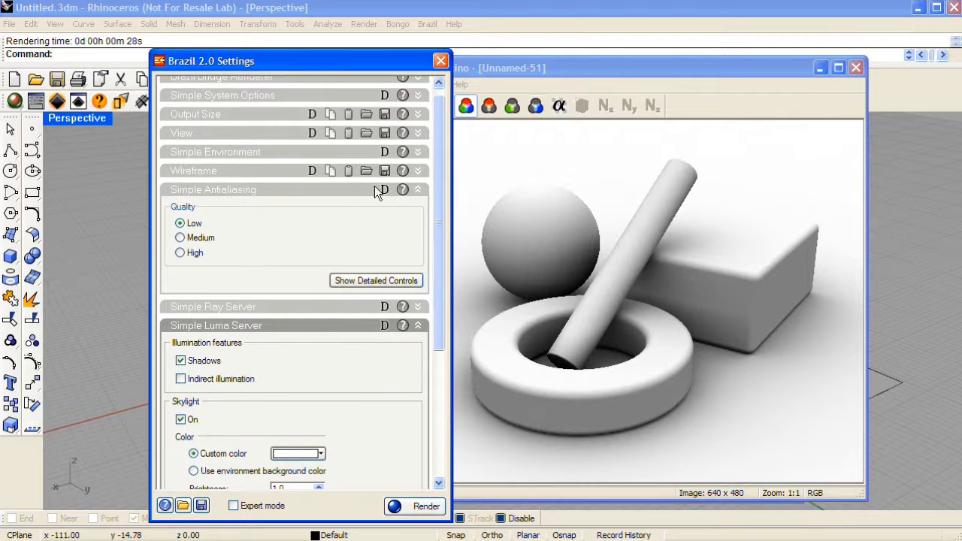
mouse_move(274, 199)
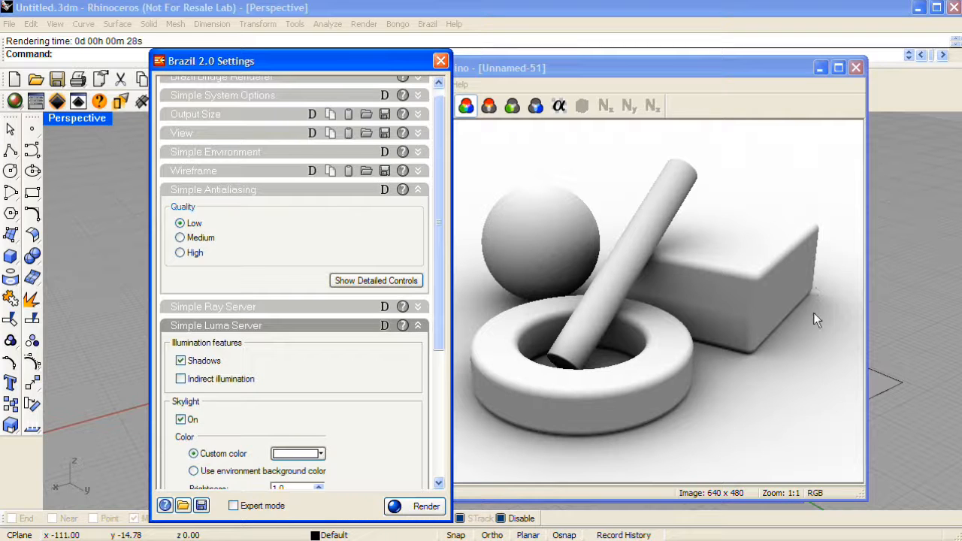
mouse_move(825, 237)
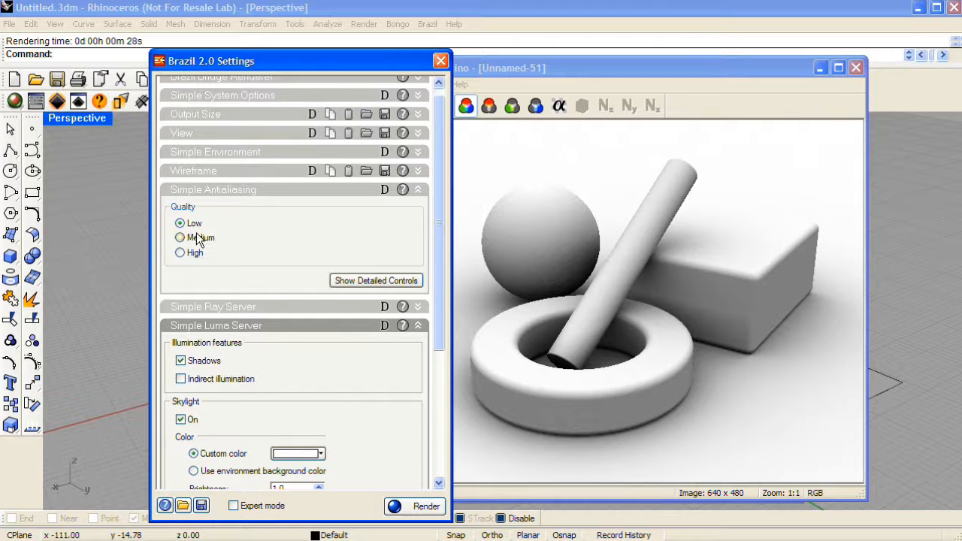
click(181, 237)
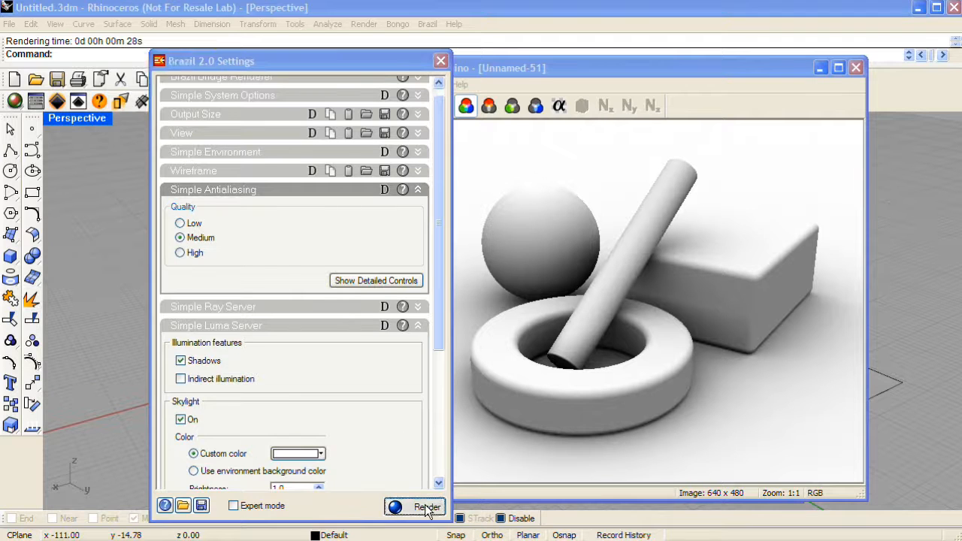
click(427, 506)
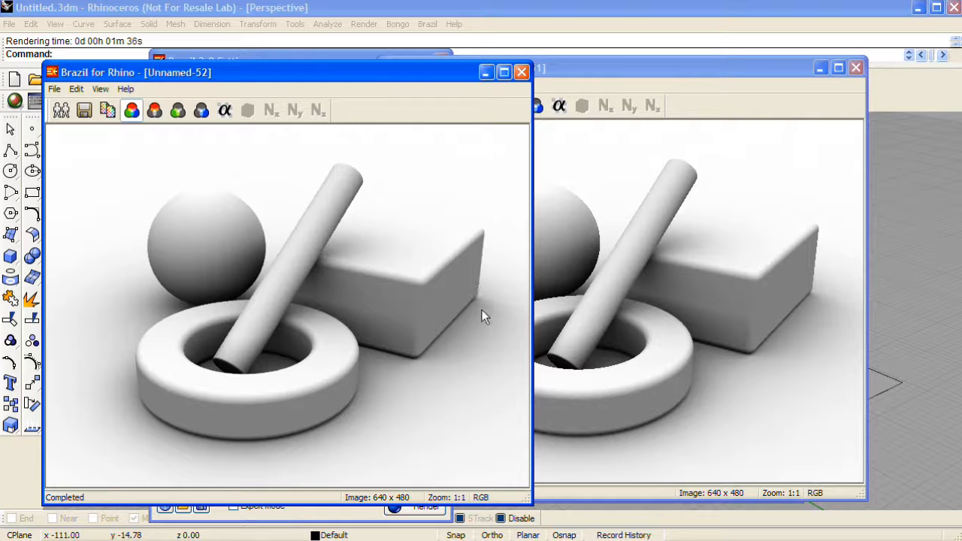
mouse_move(418, 81)
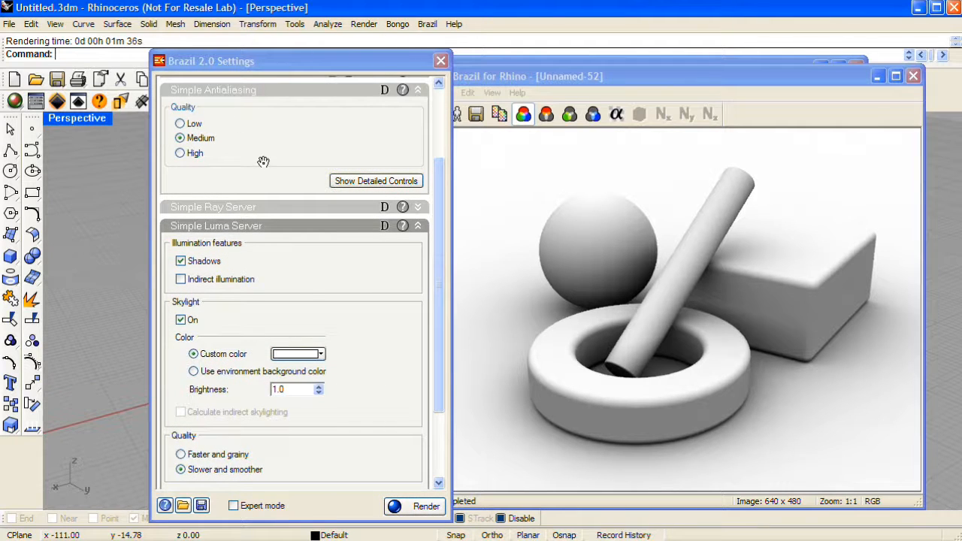
Enable Indirect illumination and Calculate indirect skylighting, then render the brighter result
scroll(down, 3)
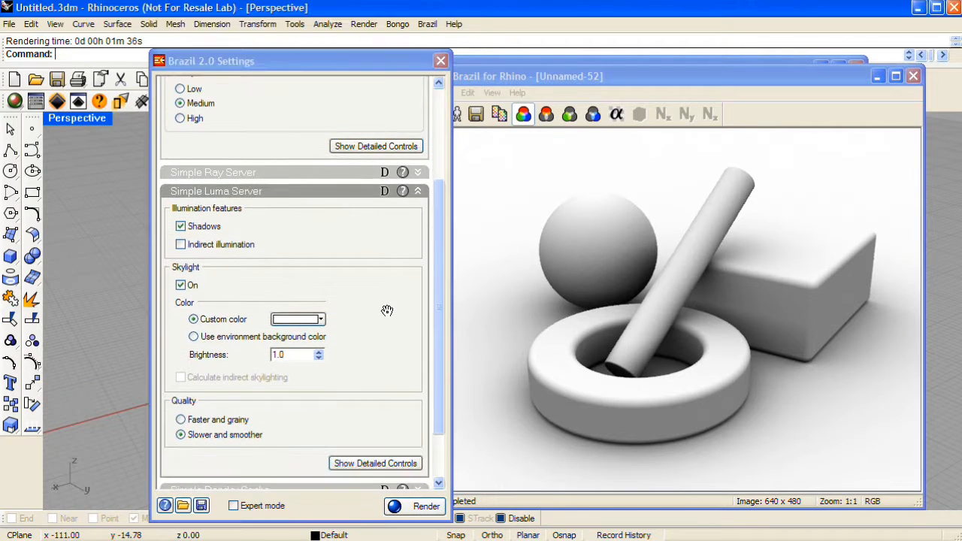
mouse_move(689, 322)
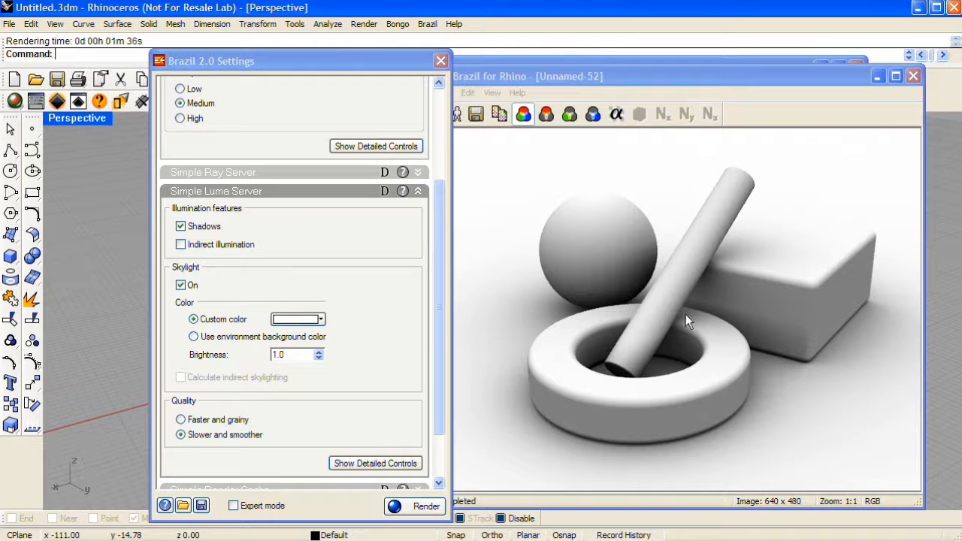
mouse_move(779, 370)
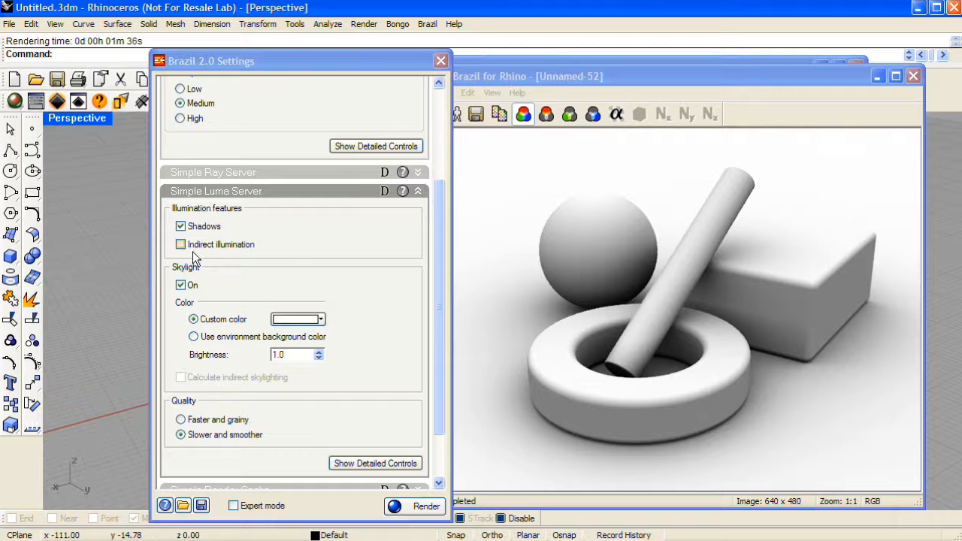
click(180, 243)
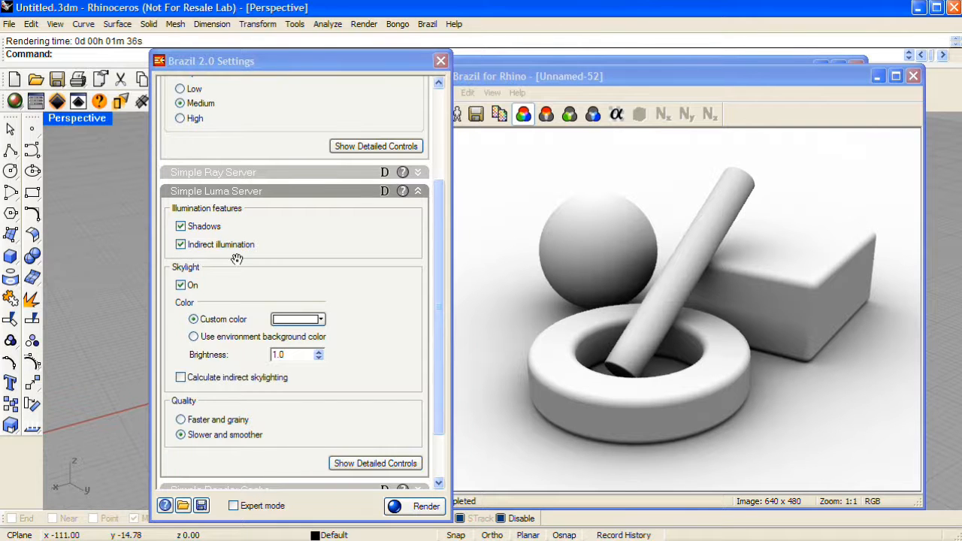
click(180, 377)
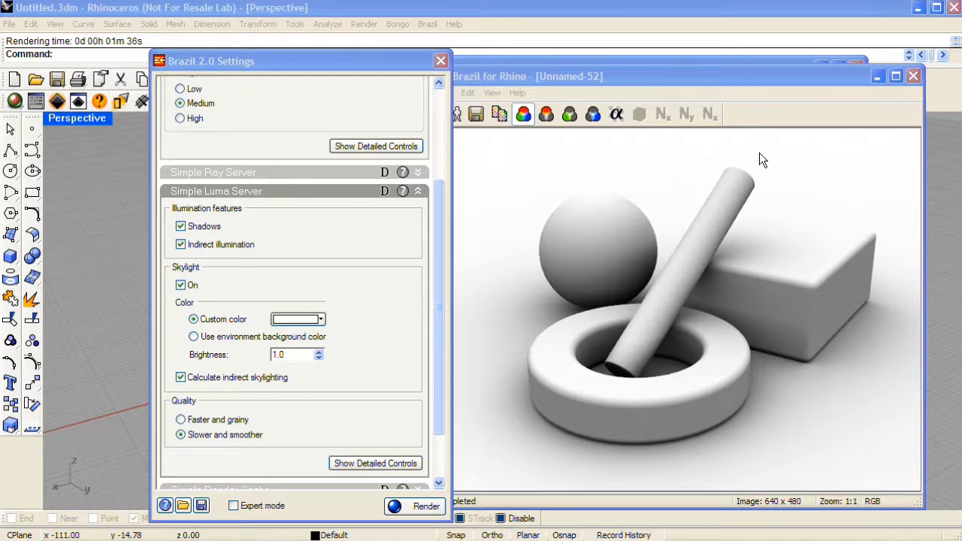
click(415, 505)
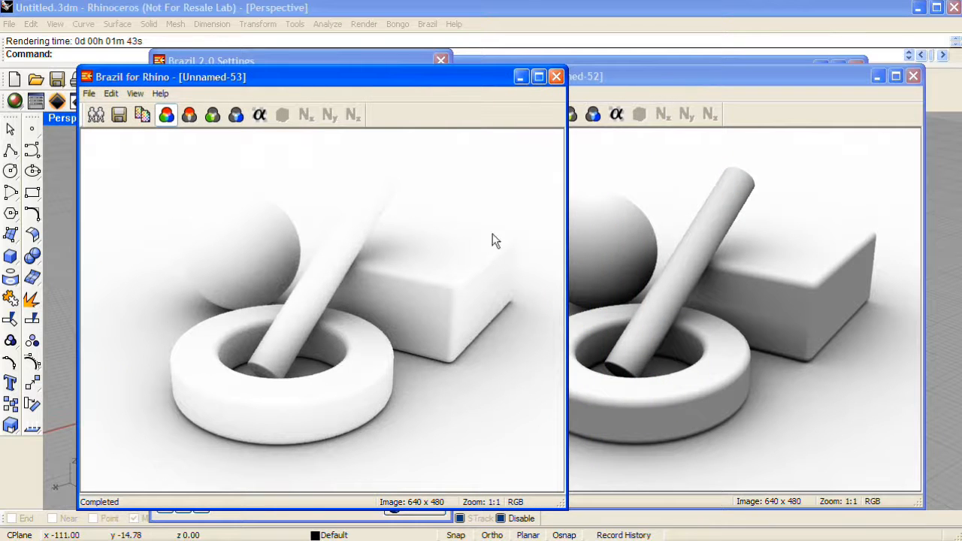
mouse_move(487, 439)
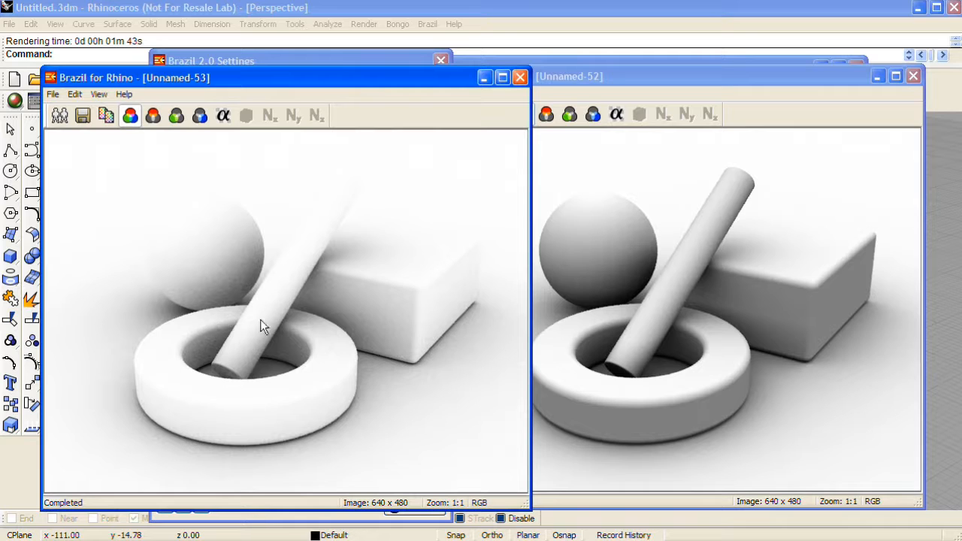
mouse_move(239, 394)
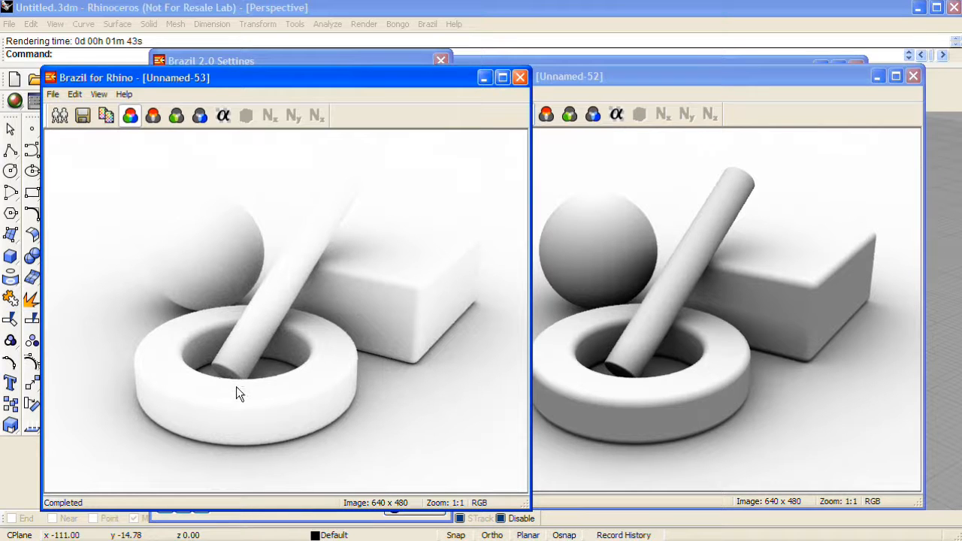
mouse_move(172, 385)
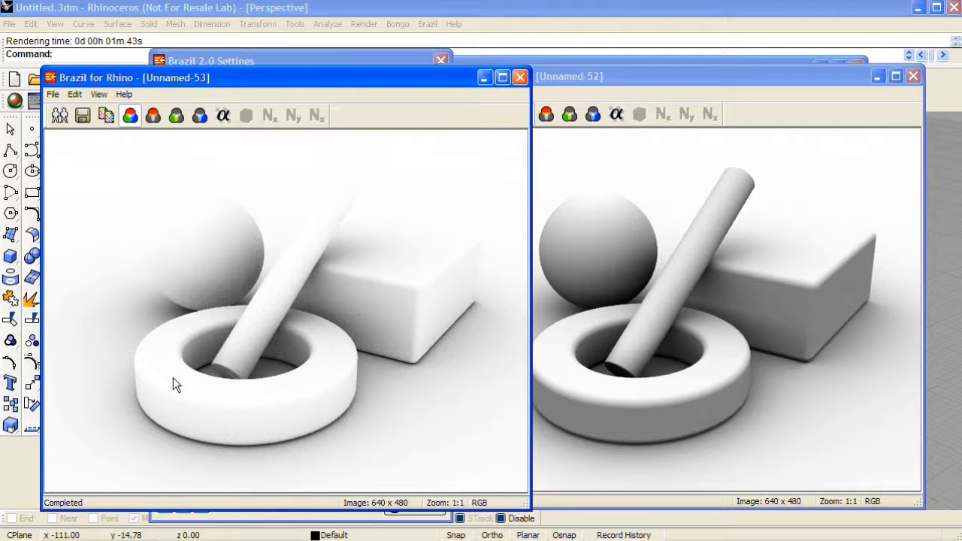
mouse_move(216, 382)
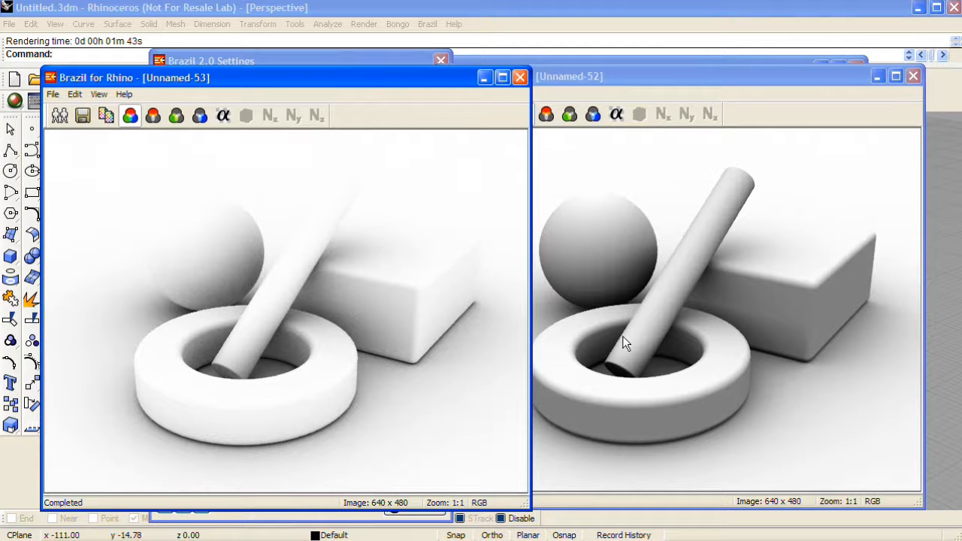
mouse_move(659, 397)
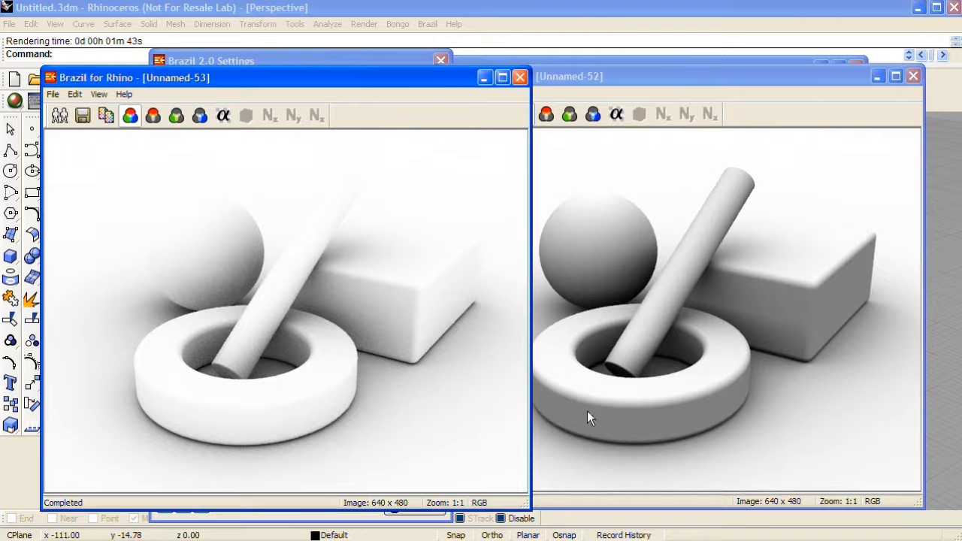
mouse_move(285, 439)
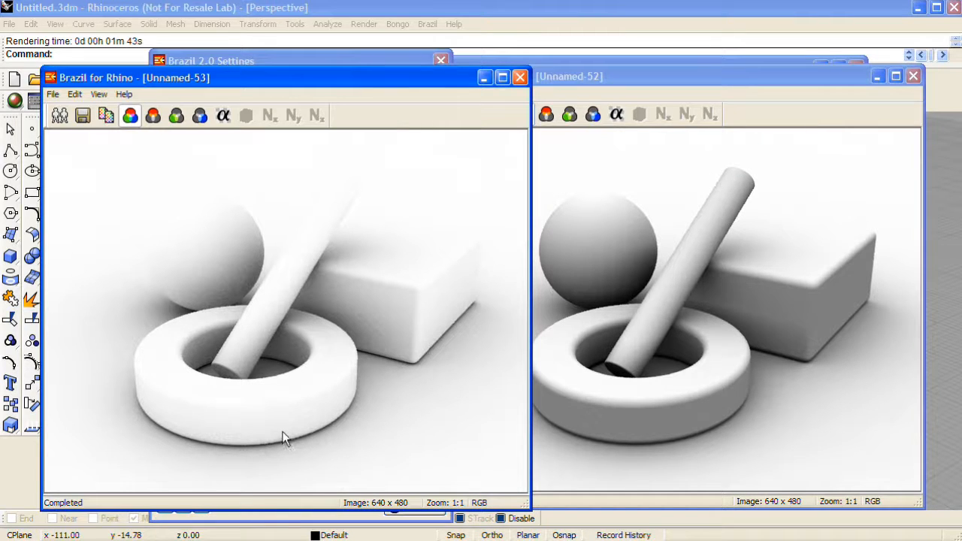
mouse_move(225, 404)
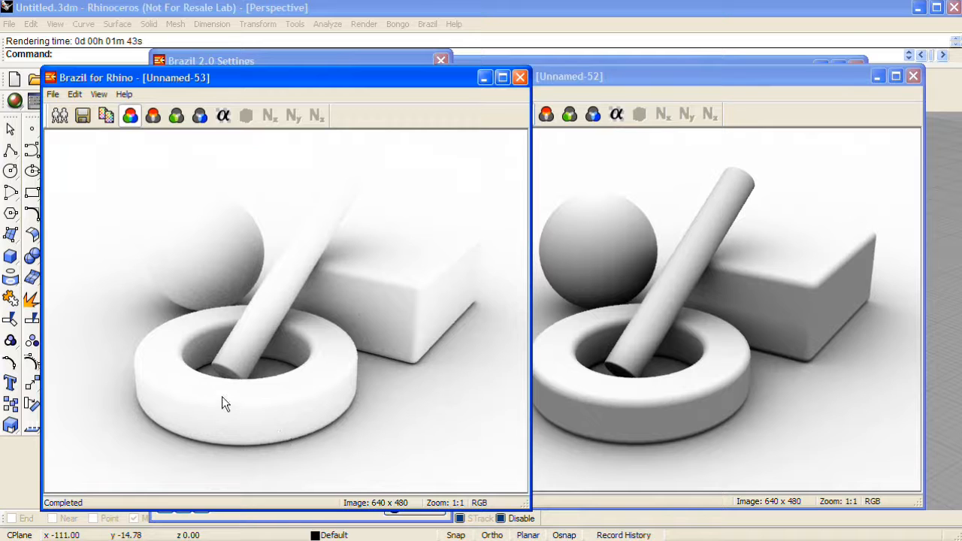
mouse_move(156, 349)
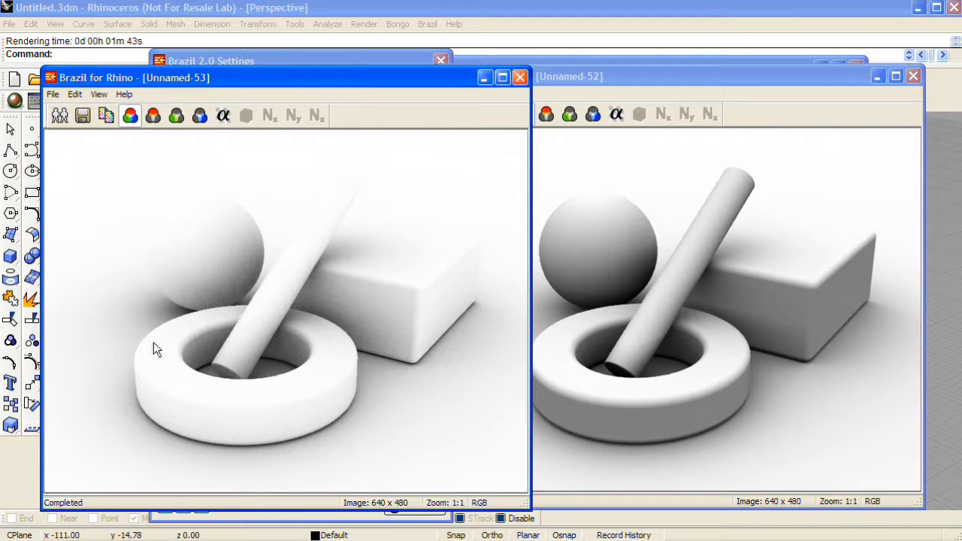
mouse_move(376, 403)
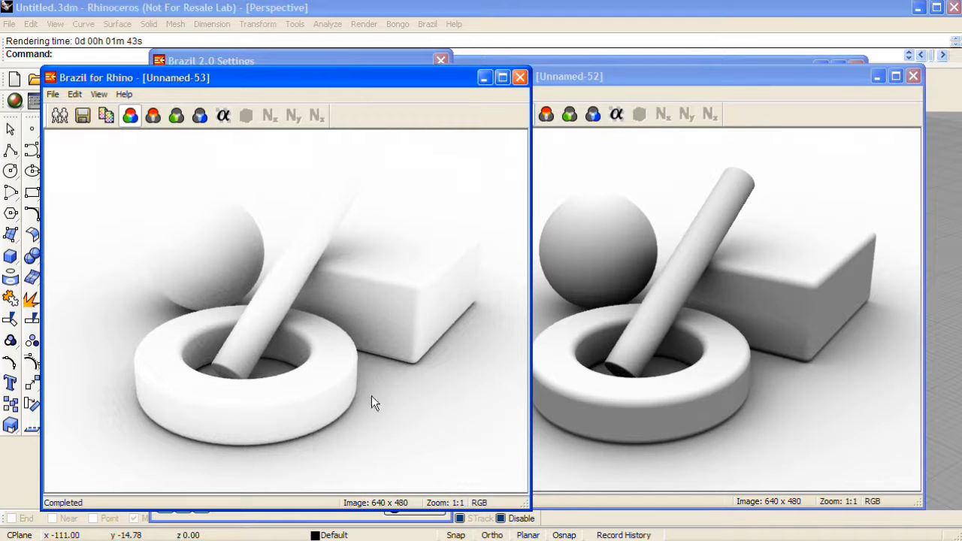
mouse_move(444, 213)
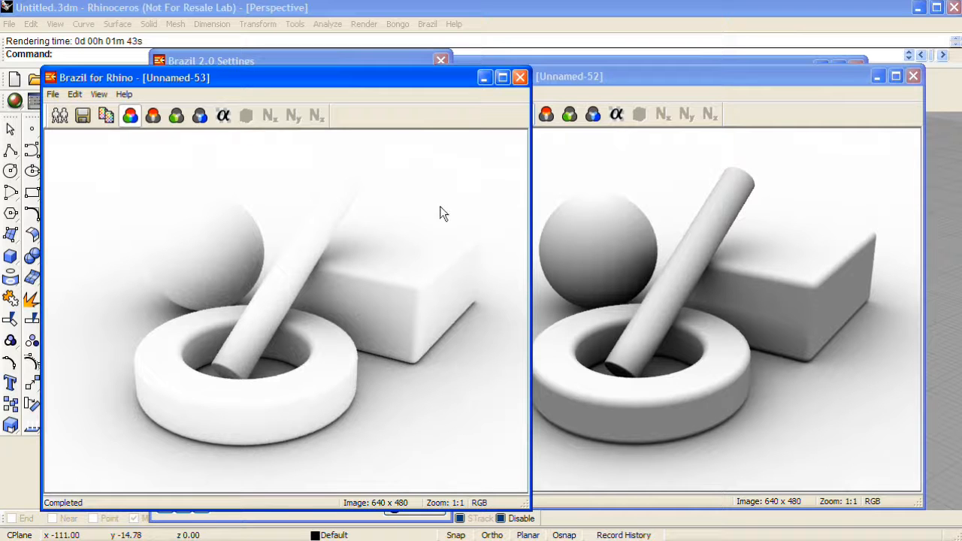
mouse_move(352, 81)
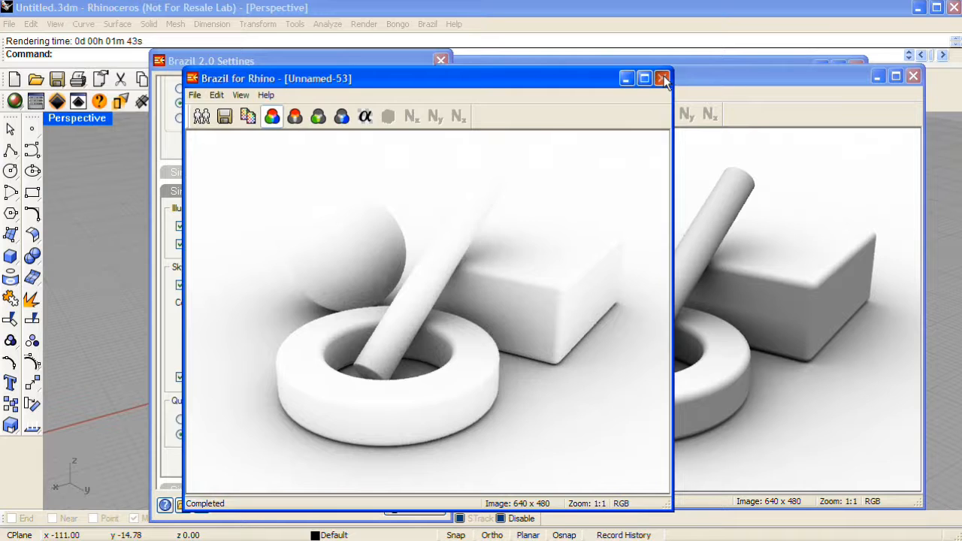
Close the Unnamed-53 and Unnamed-51 Brazil render windows
click(662, 78)
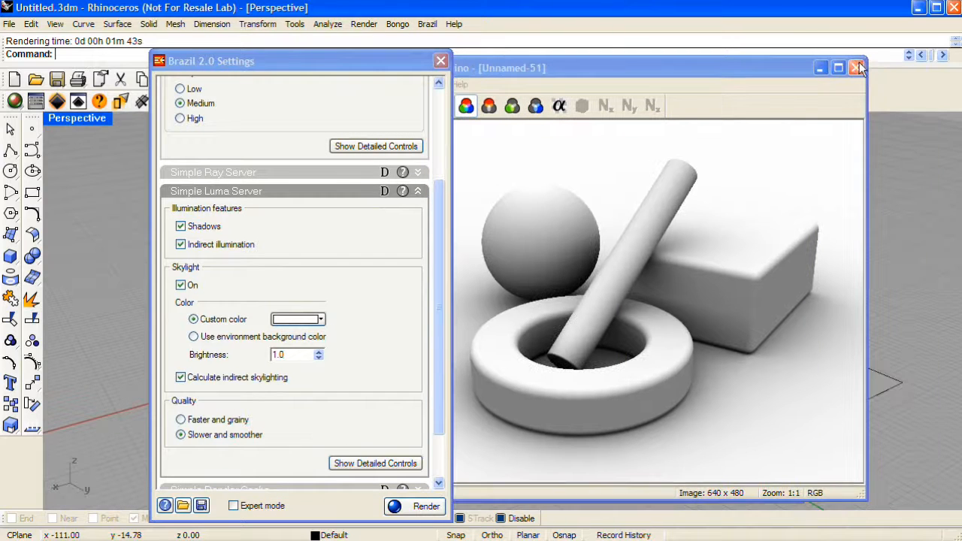
click(858, 67)
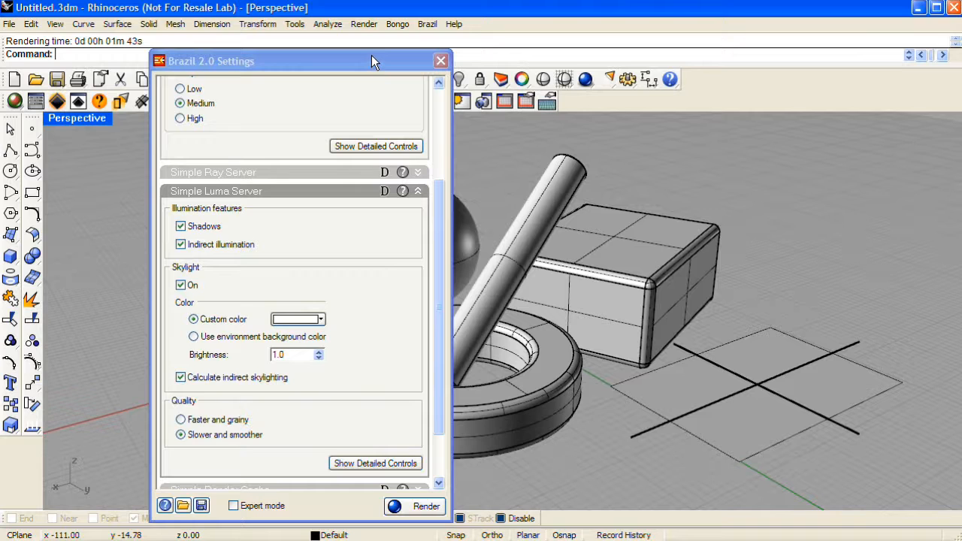
mouse_move(358, 63)
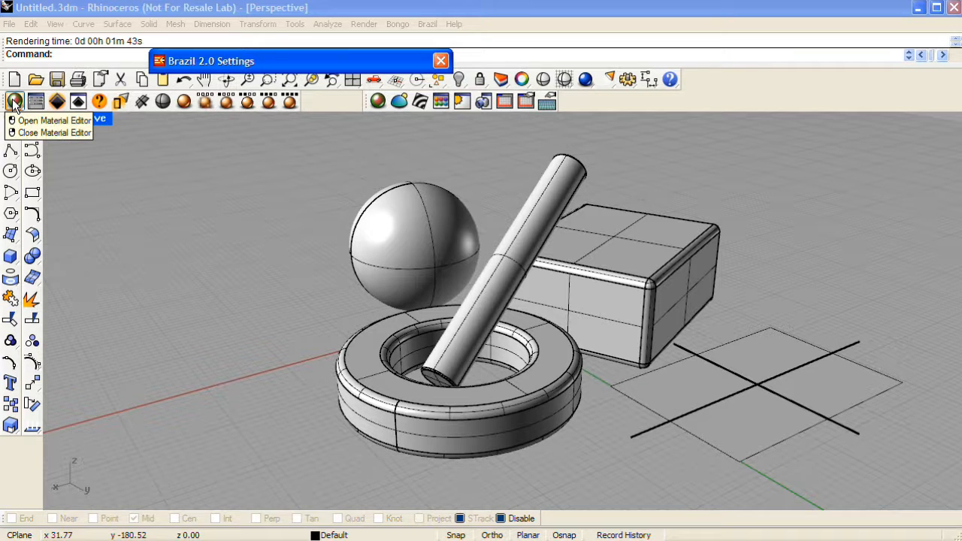
Show Basic Material 002's basic parameters in the Material Editor
click(51, 120)
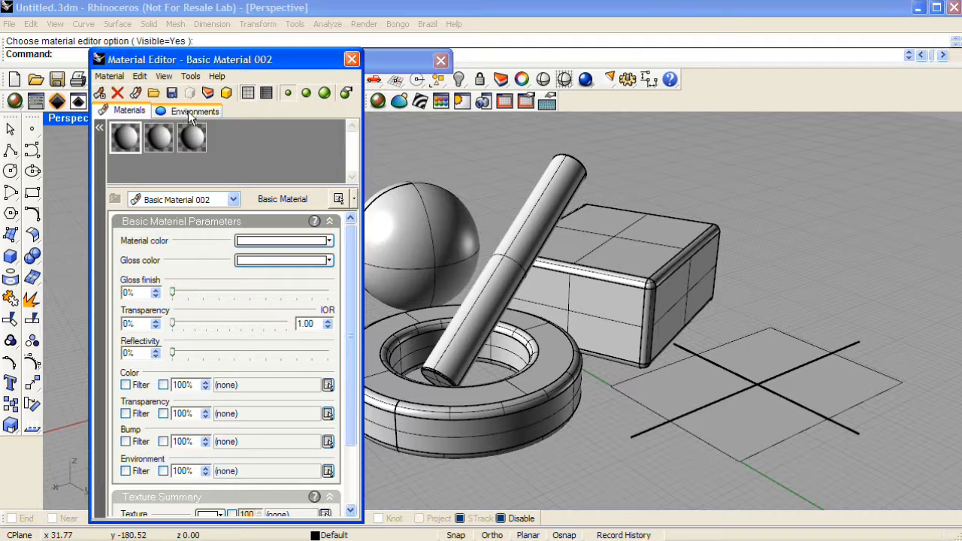
mouse_move(126, 137)
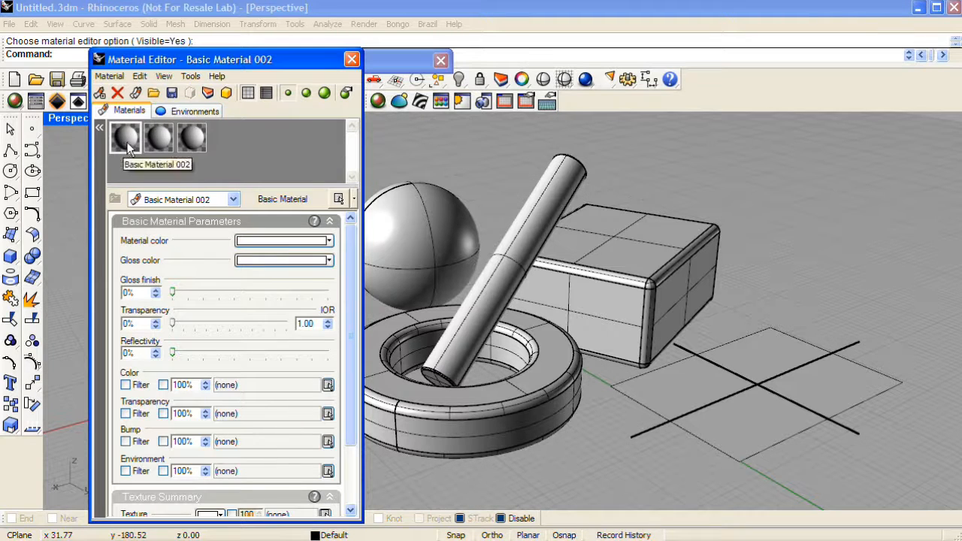
mouse_move(192, 139)
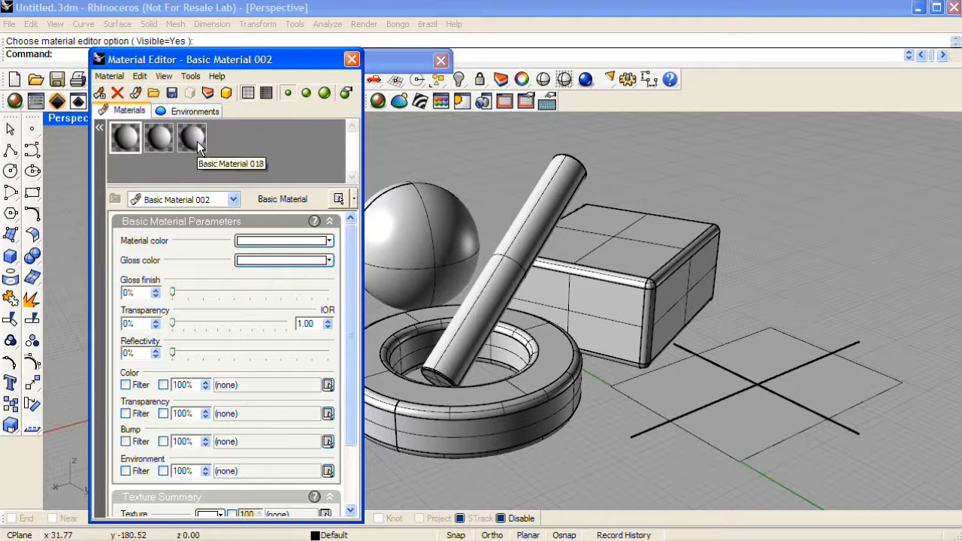
mouse_move(189, 229)
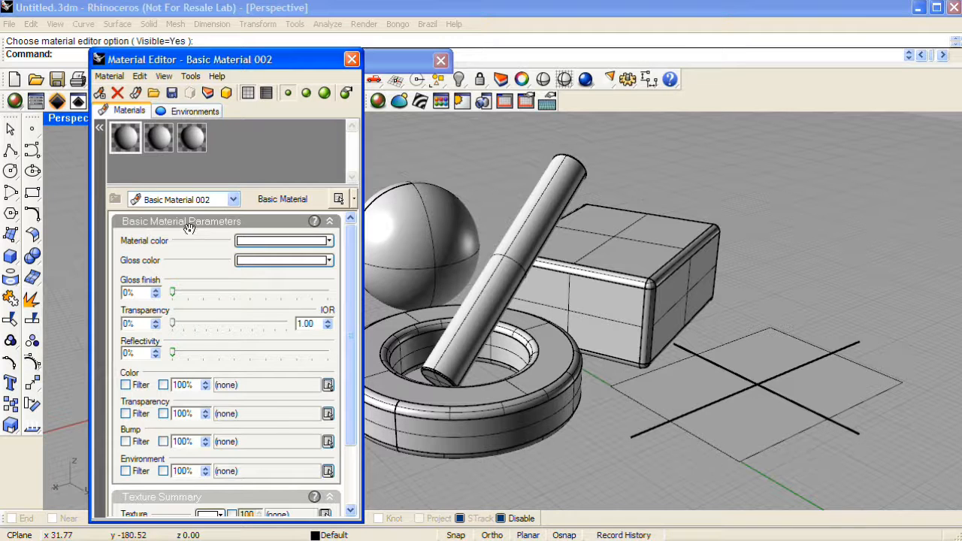
click(125, 138)
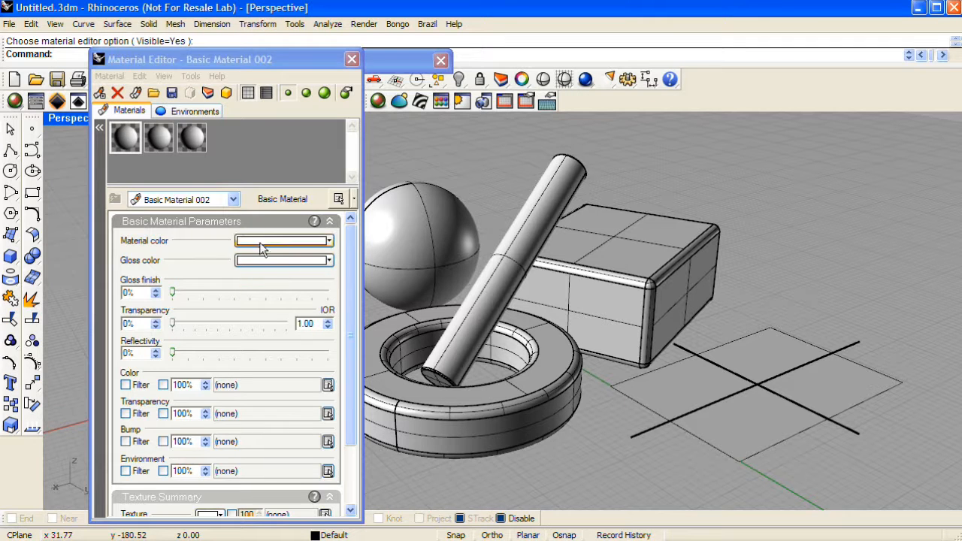
mouse_move(279, 240)
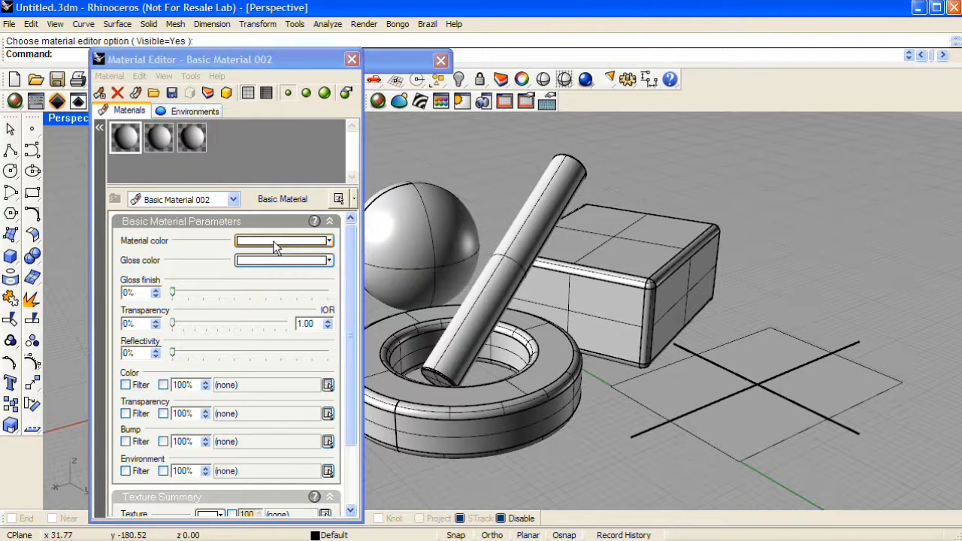
Give Basic Material 002 a gray colour and assign it to the selected ground plane
click(284, 241)
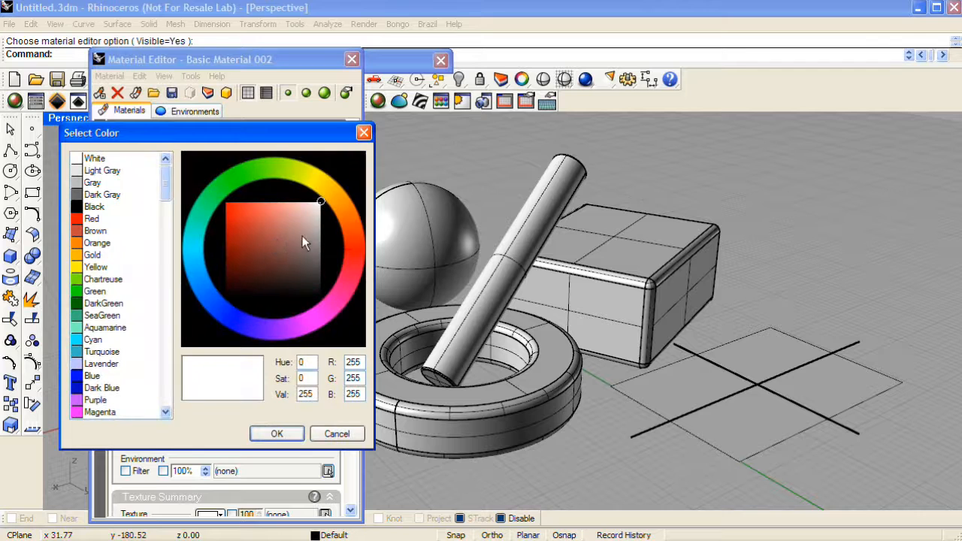
click(319, 248)
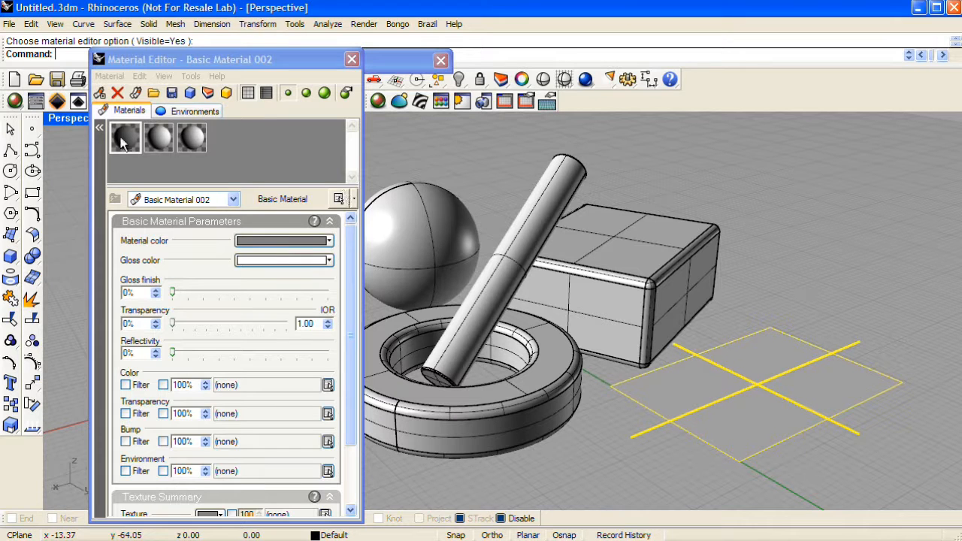
mouse_move(125, 138)
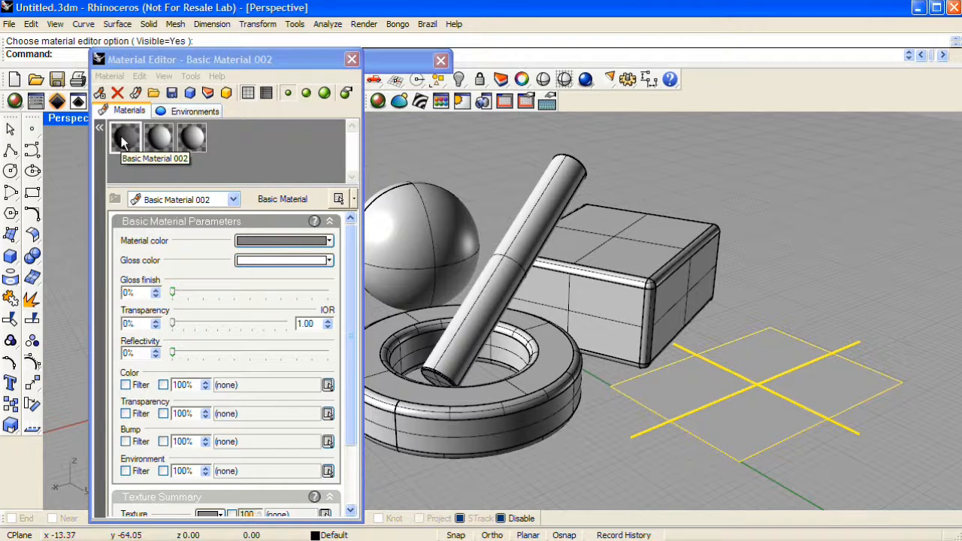
right_click(124, 136)
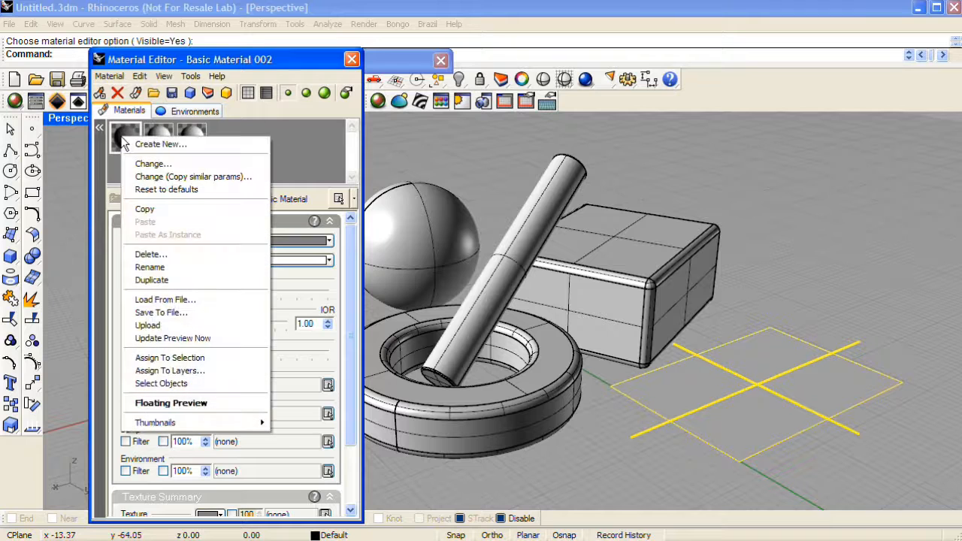
mouse_move(168, 358)
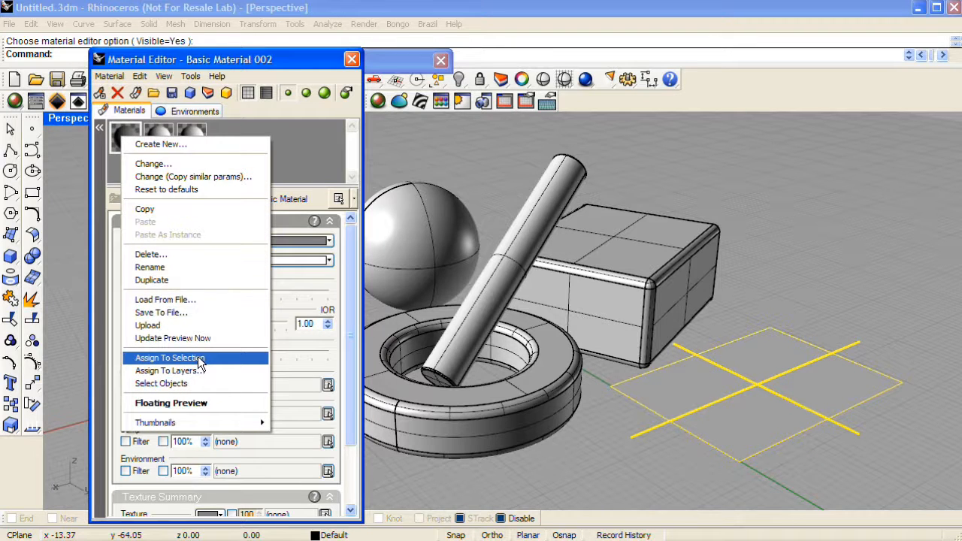
click(169, 358)
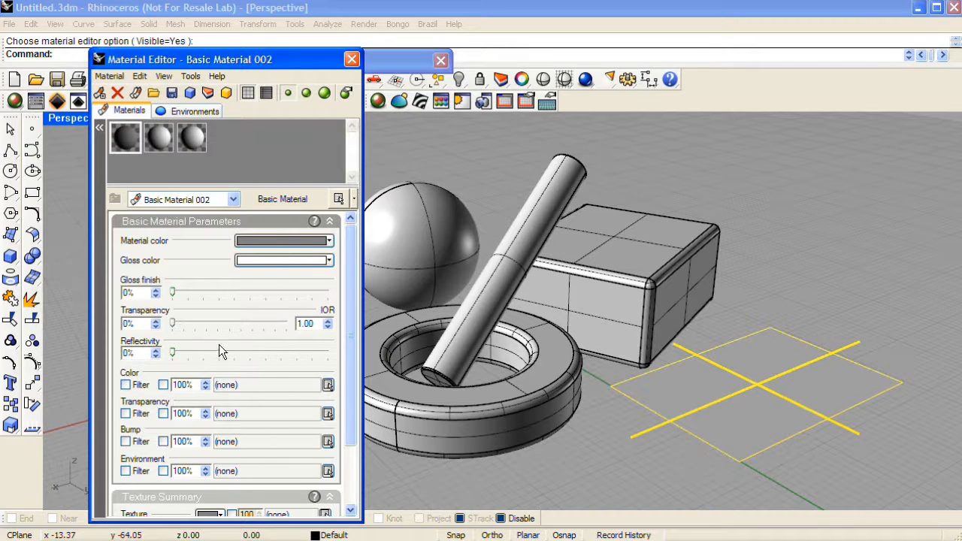
mouse_move(437, 145)
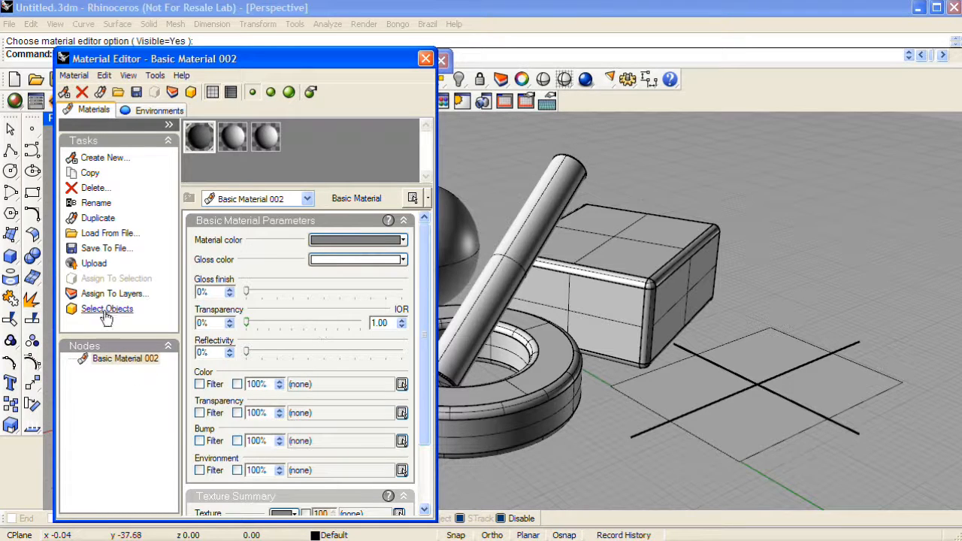
mouse_move(127, 148)
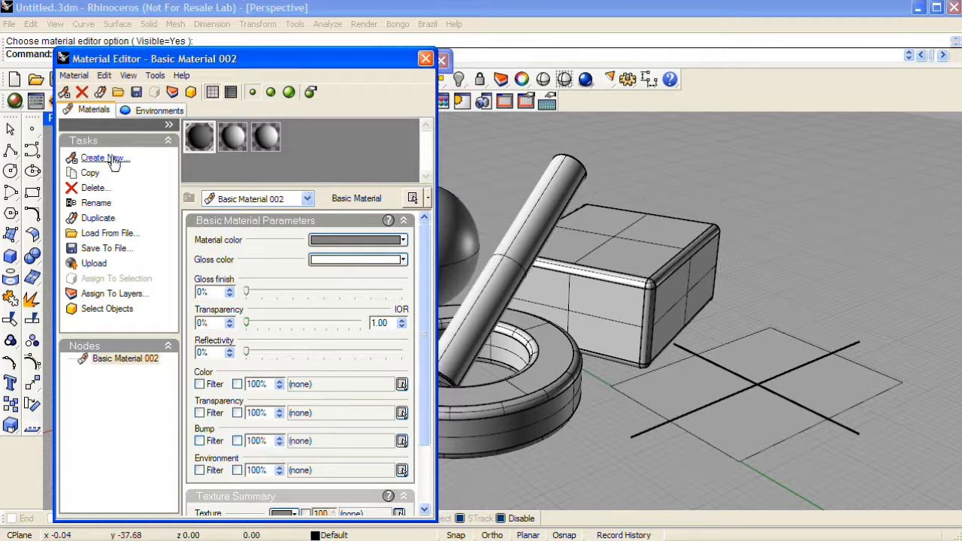
Start creating a new material, bringing up the Content Type Browser of material types
click(103, 158)
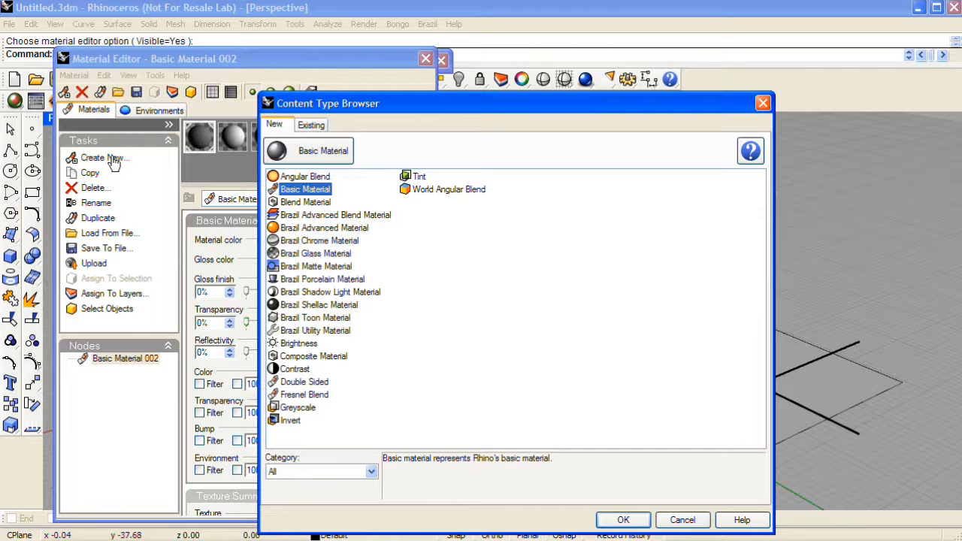
mouse_move(328, 204)
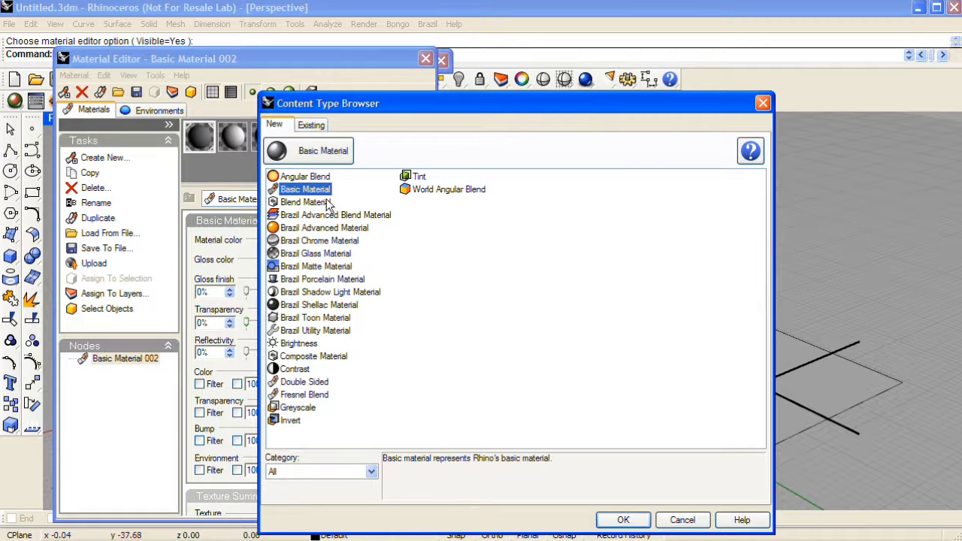
mouse_move(398, 331)
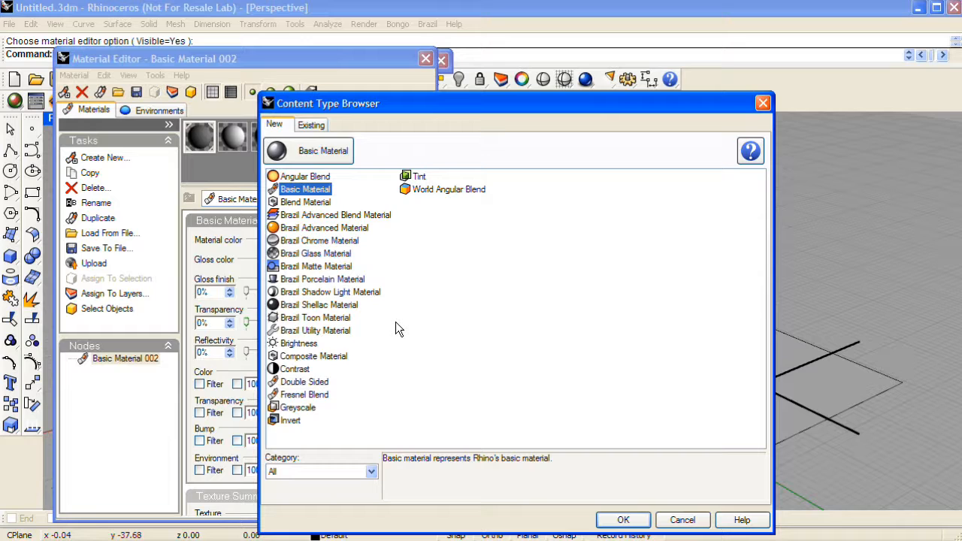
mouse_move(289, 243)
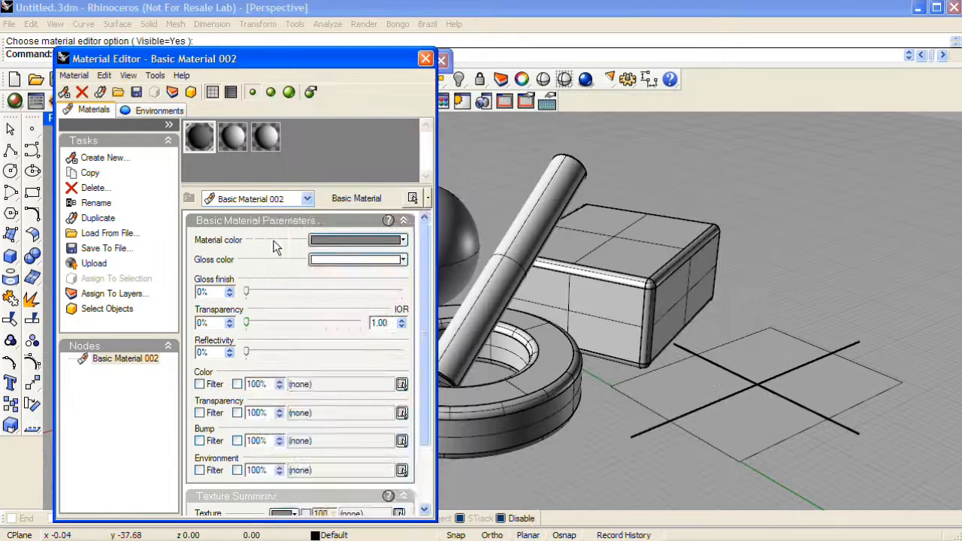
Create a Brazil Chrome Material and select the sphere to receive it
click(298, 135)
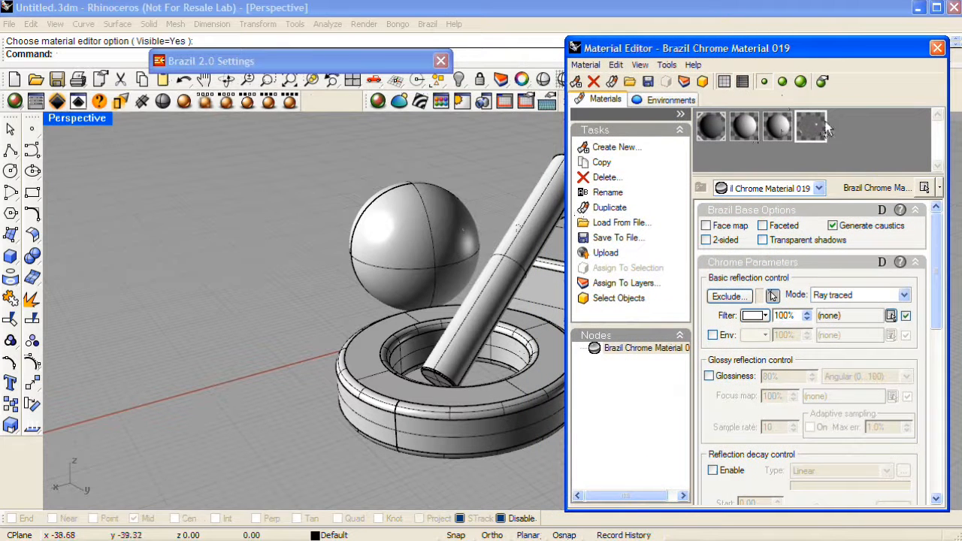
mouse_move(424, 203)
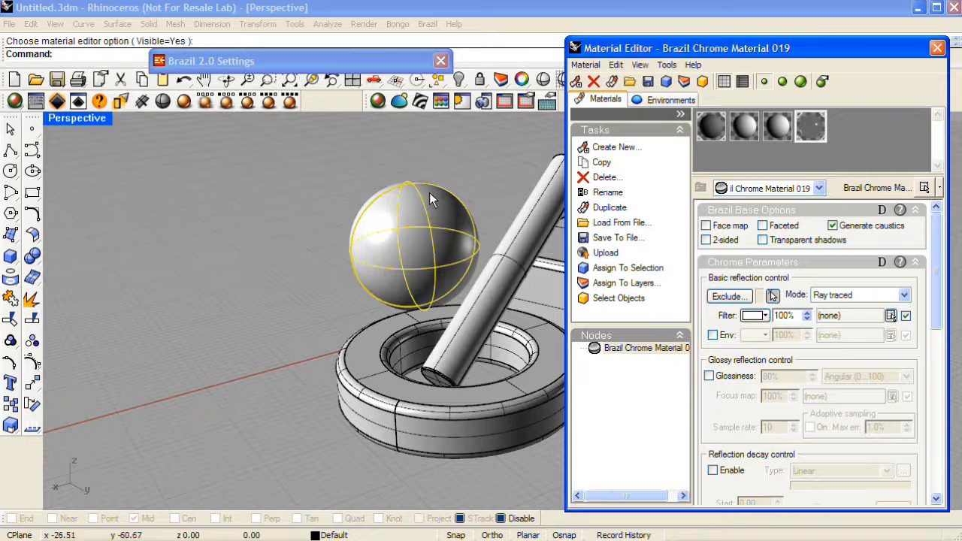
mouse_move(488, 237)
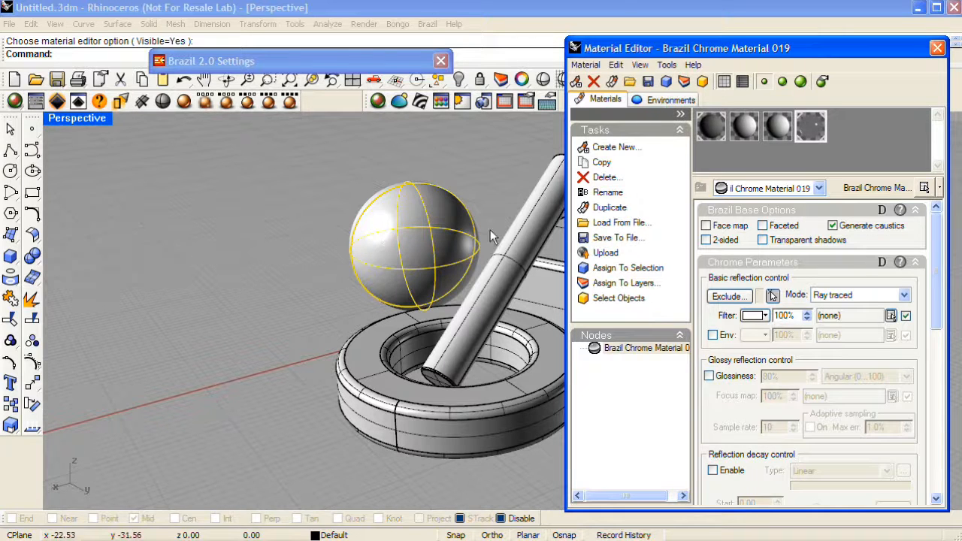
mouse_move(484, 163)
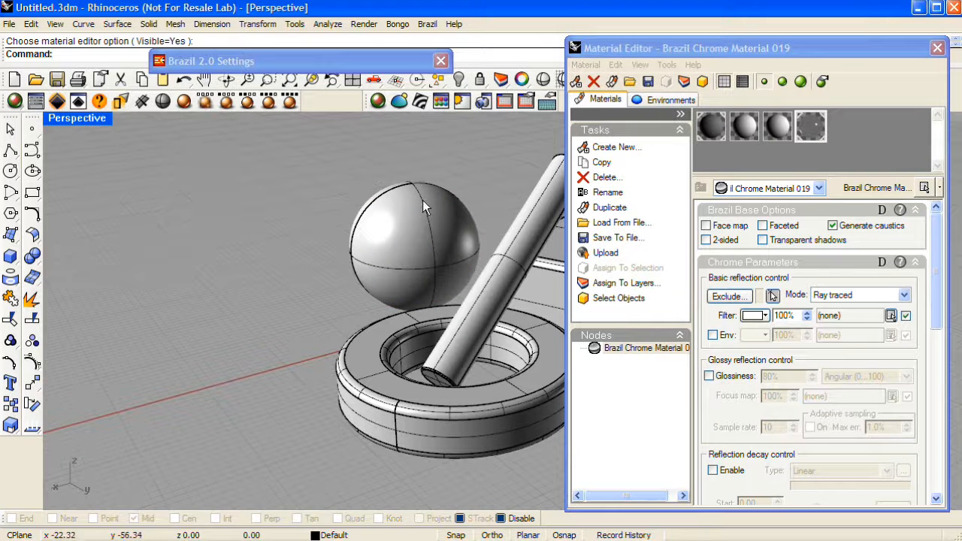
click(418, 241)
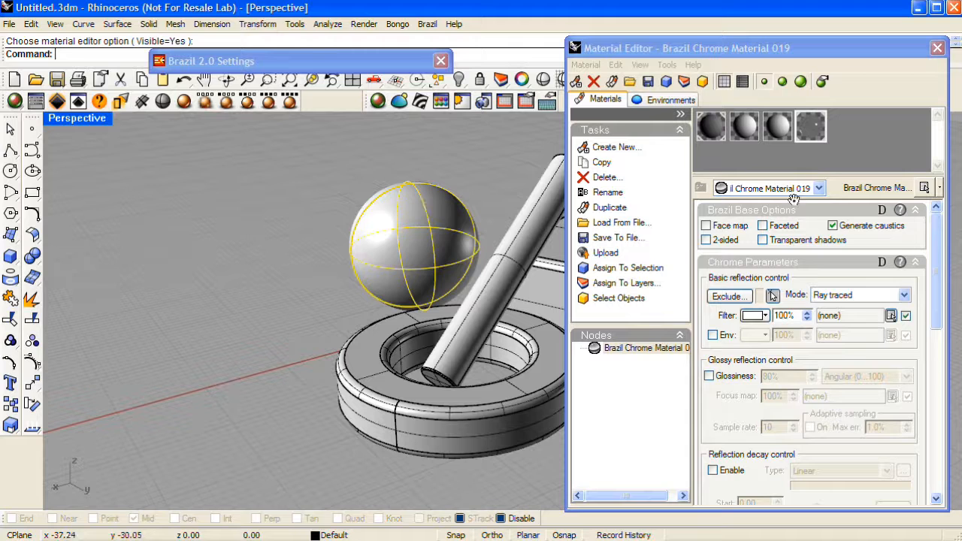
mouse_move(834, 128)
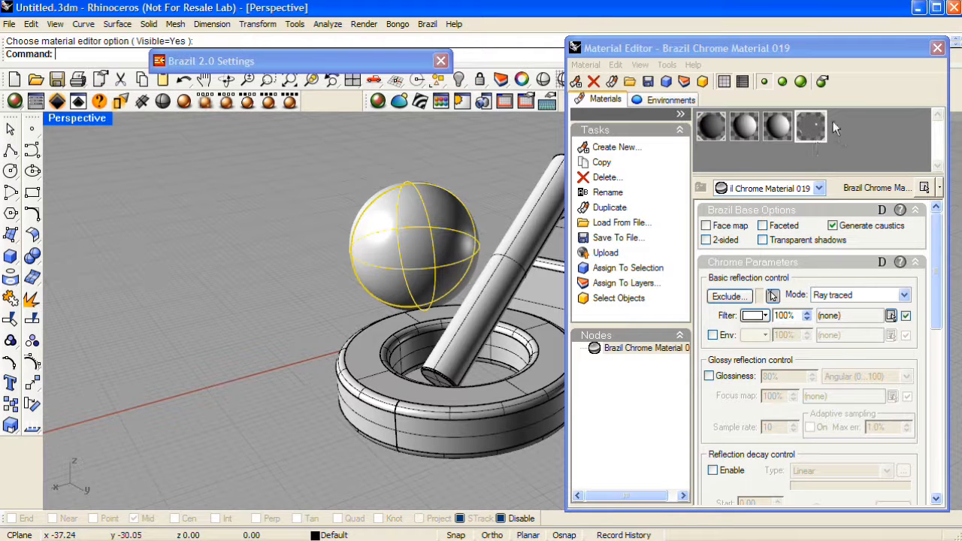
mouse_move(811, 126)
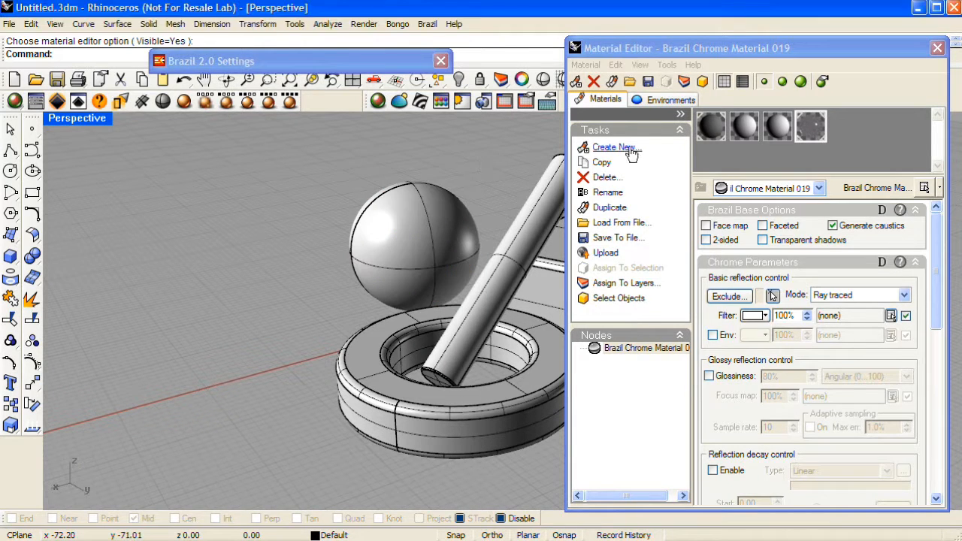
Create Brazil Advanced Material 020 and keep its base shader at Brazil default
click(613, 147)
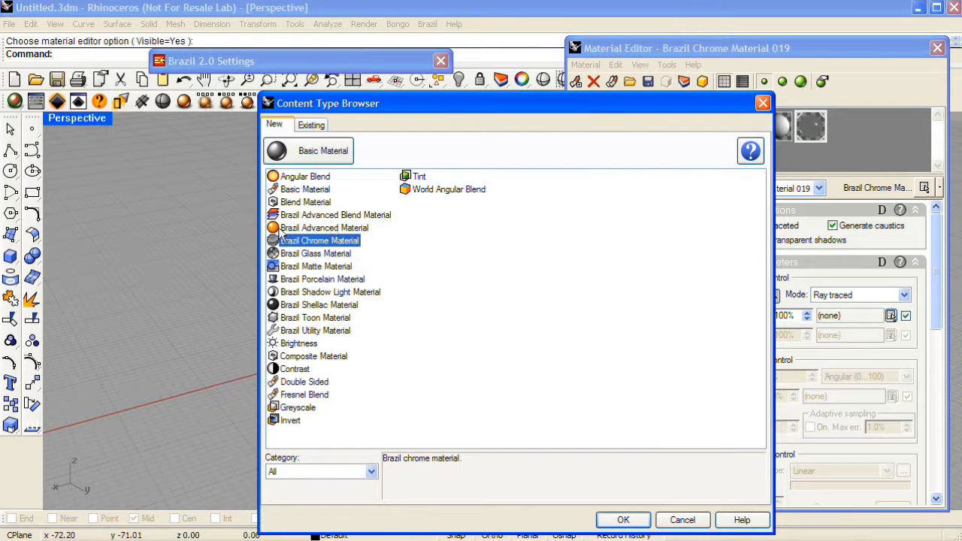
click(622, 520)
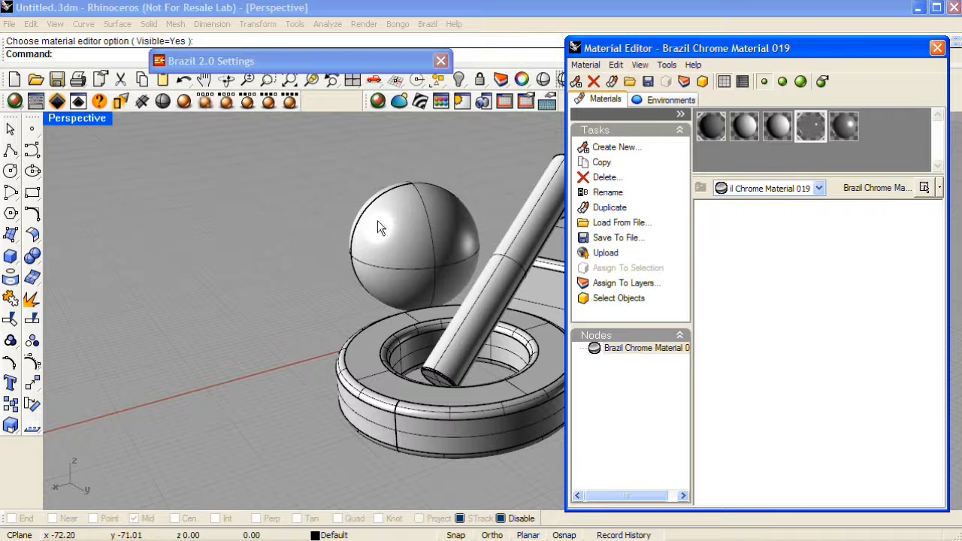
click(843, 126)
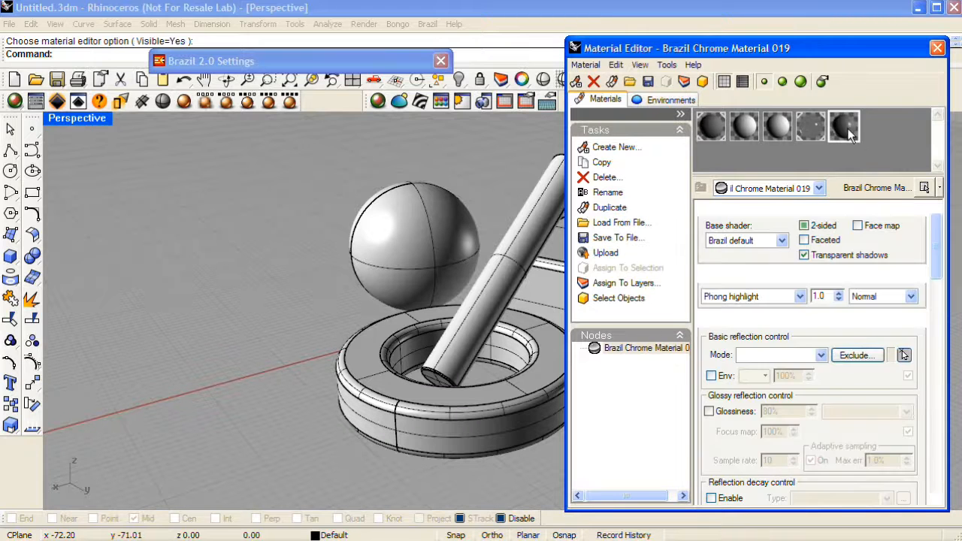
click(845, 127)
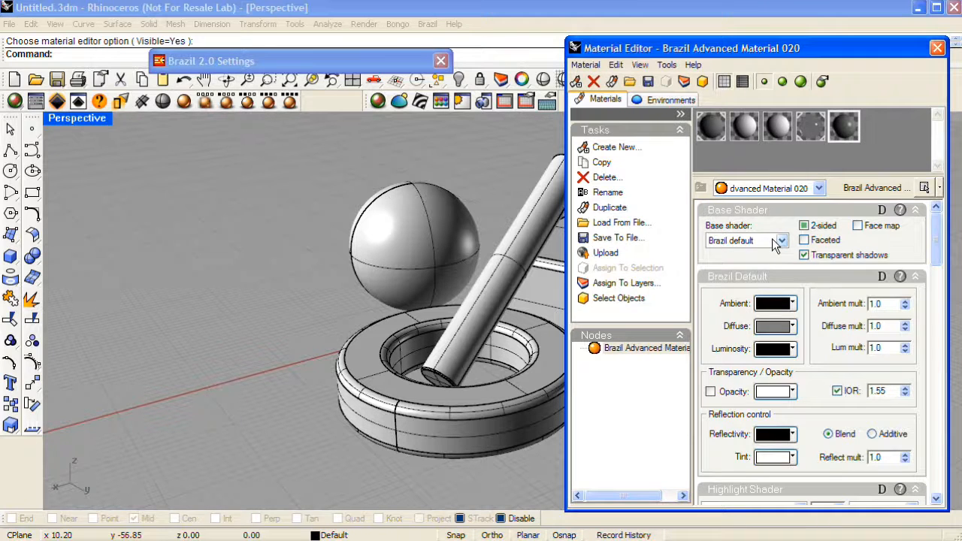
click(780, 241)
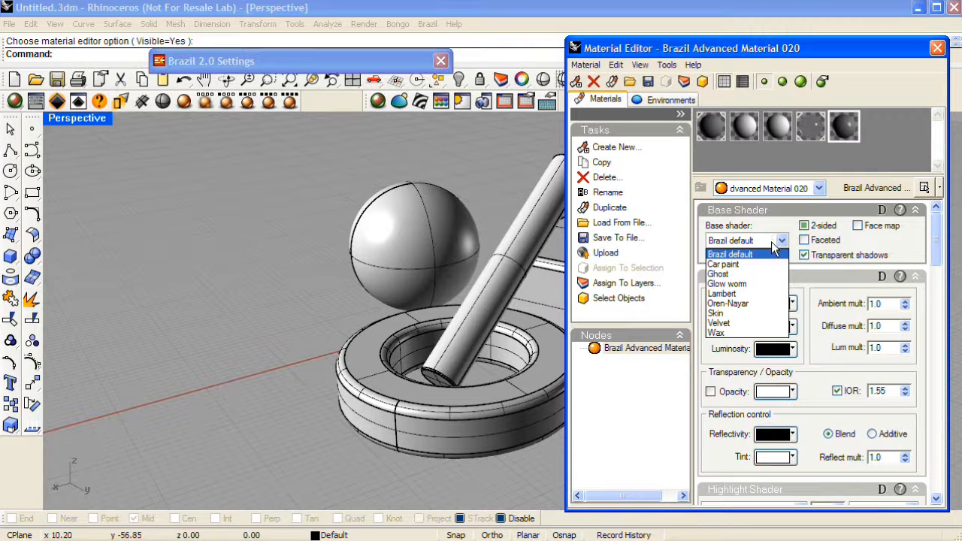
mouse_move(770, 265)
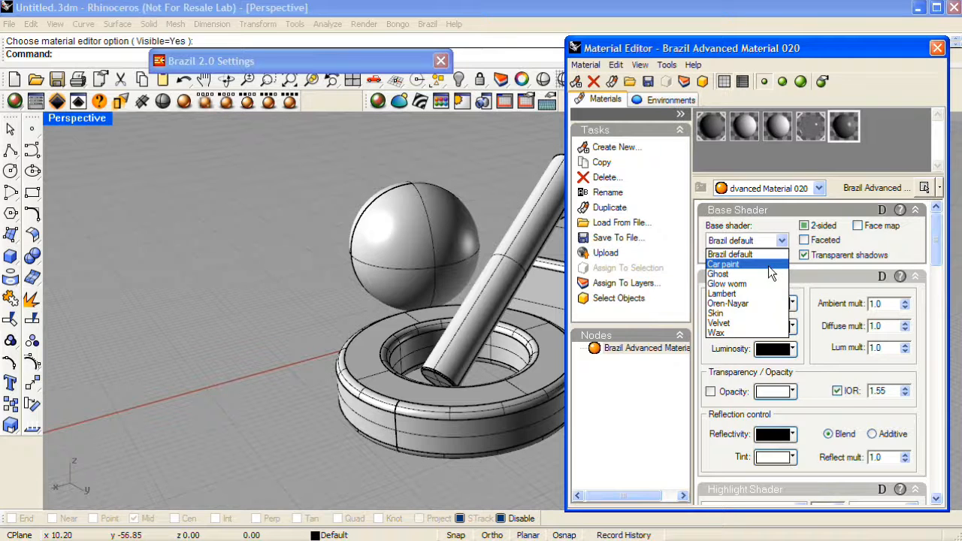
mouse_move(770, 333)
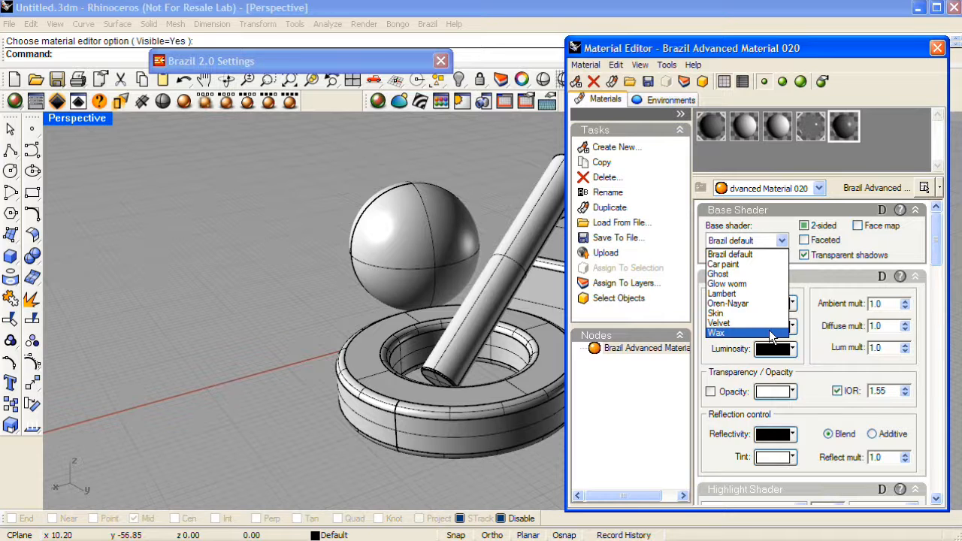
mouse_move(740, 254)
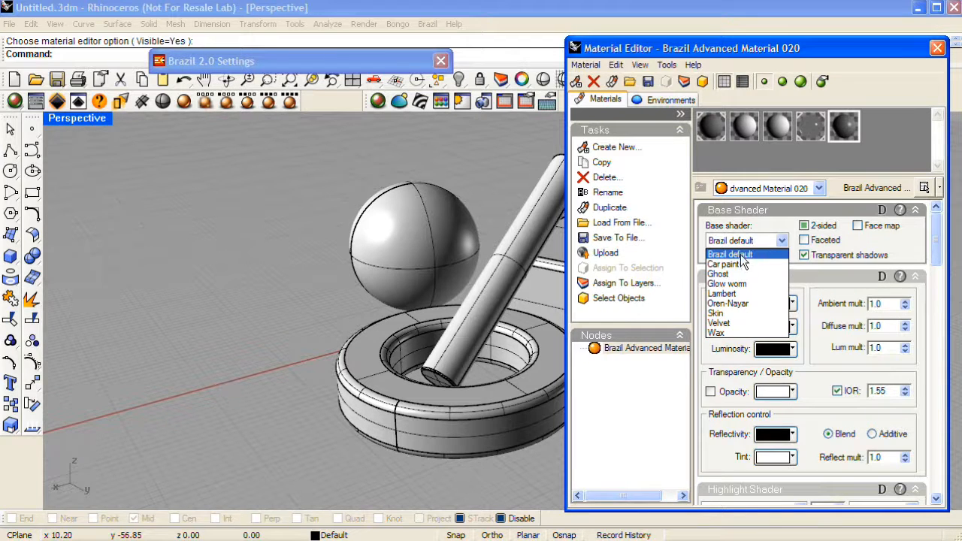
click(731, 255)
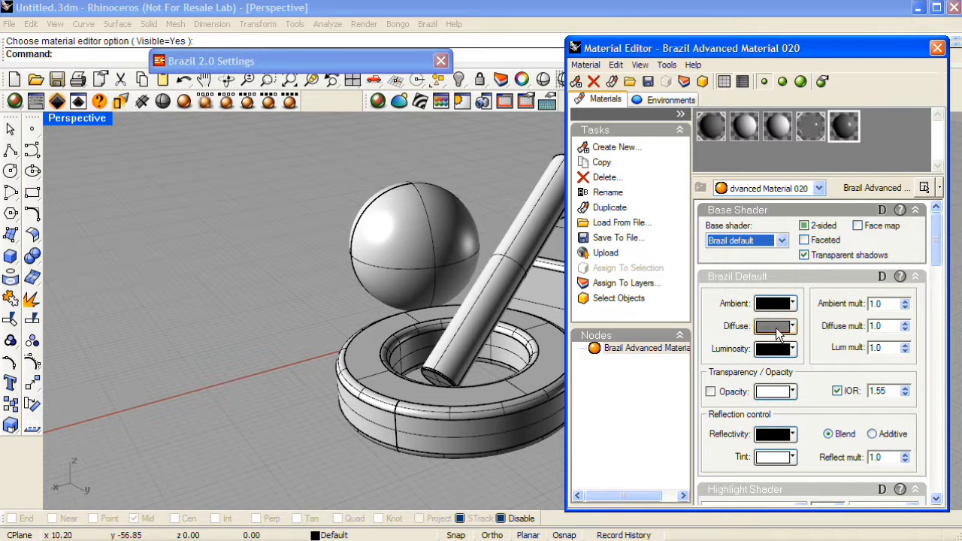
Set the material's diffuse colour to red
click(774, 325)
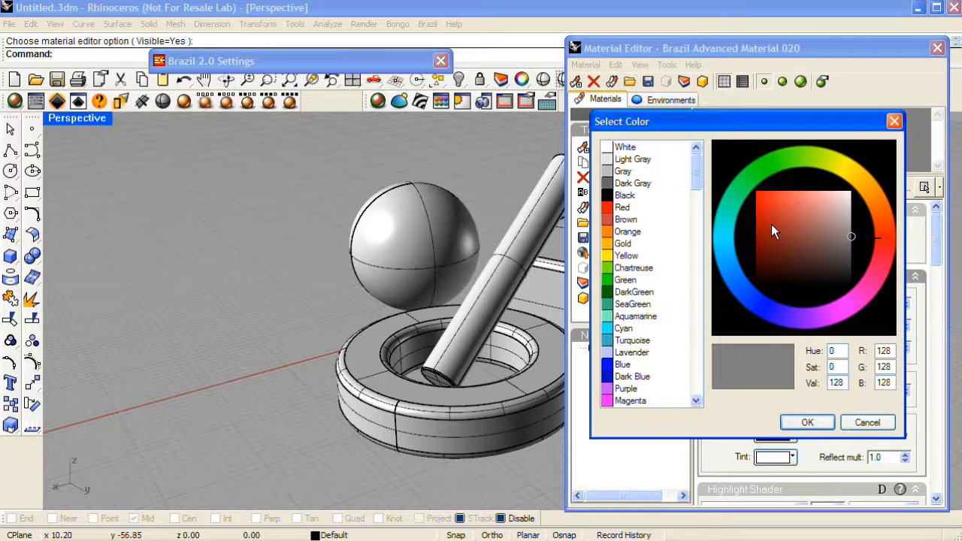
click(758, 214)
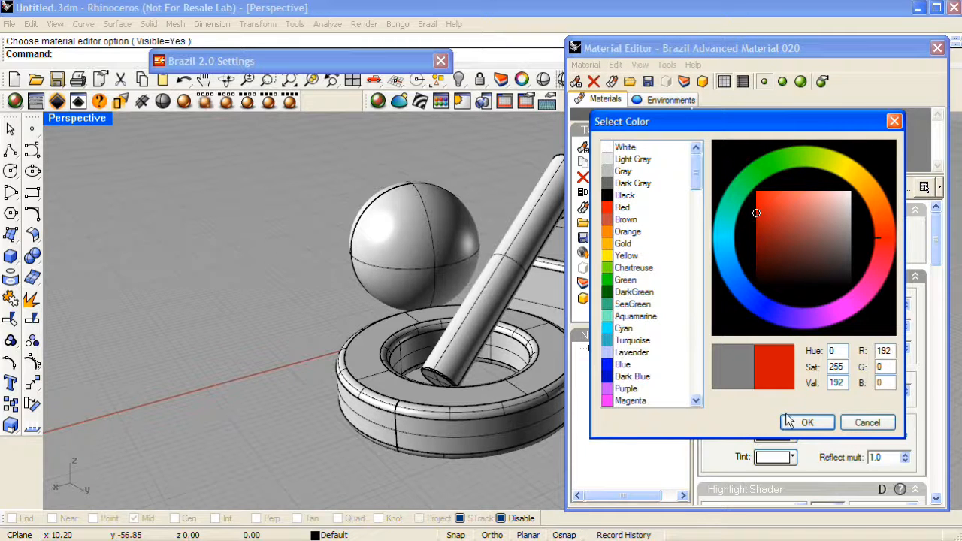
click(807, 421)
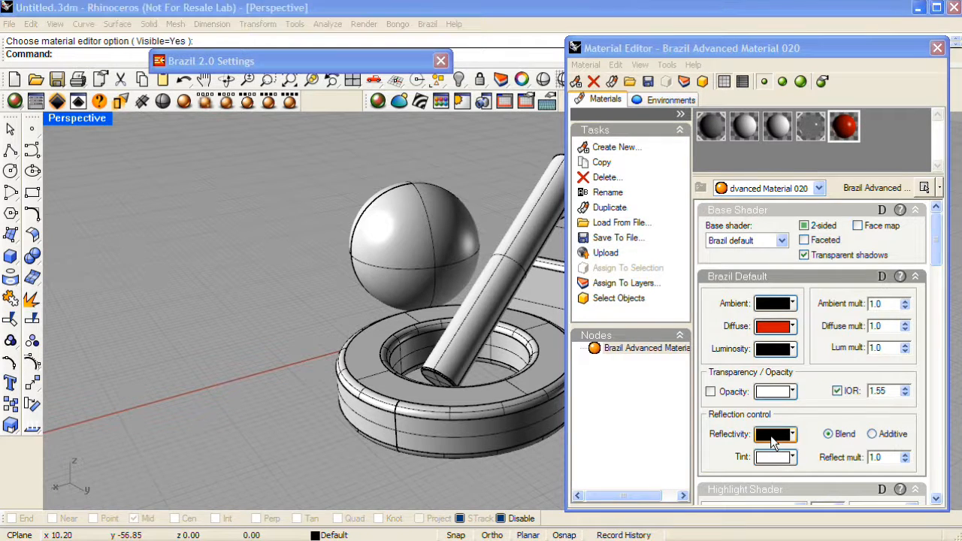
Set the material's reflectivity colour to dark grey (43,43,43)
click(774, 433)
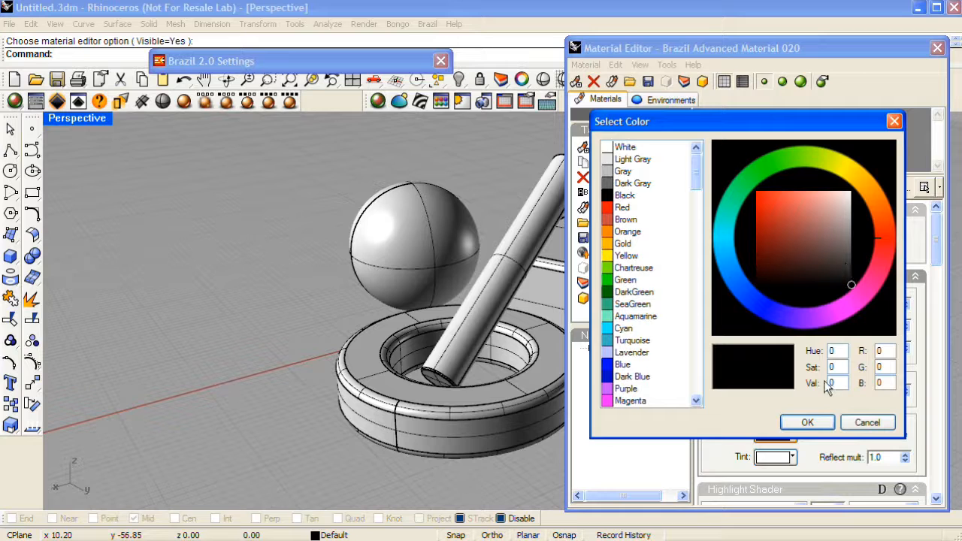
mouse_move(845, 328)
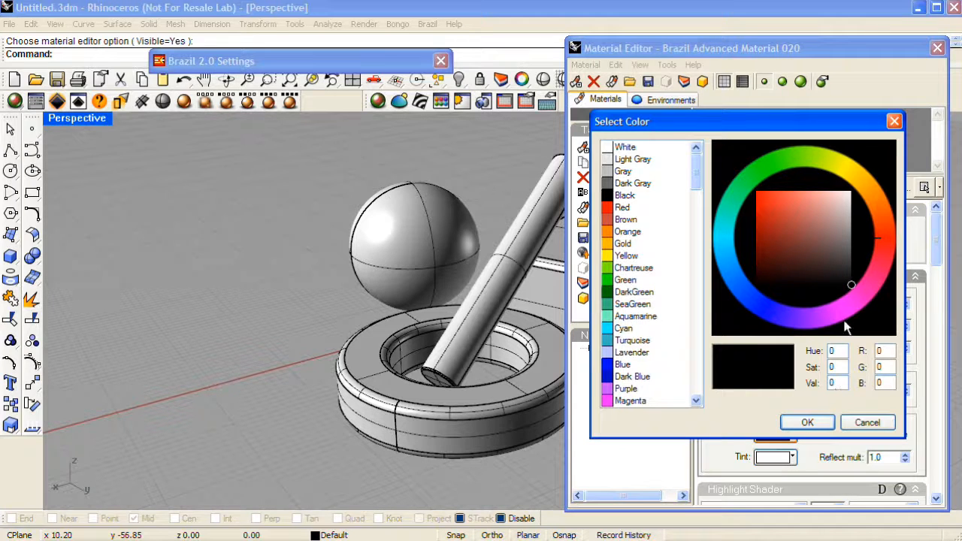
click(852, 268)
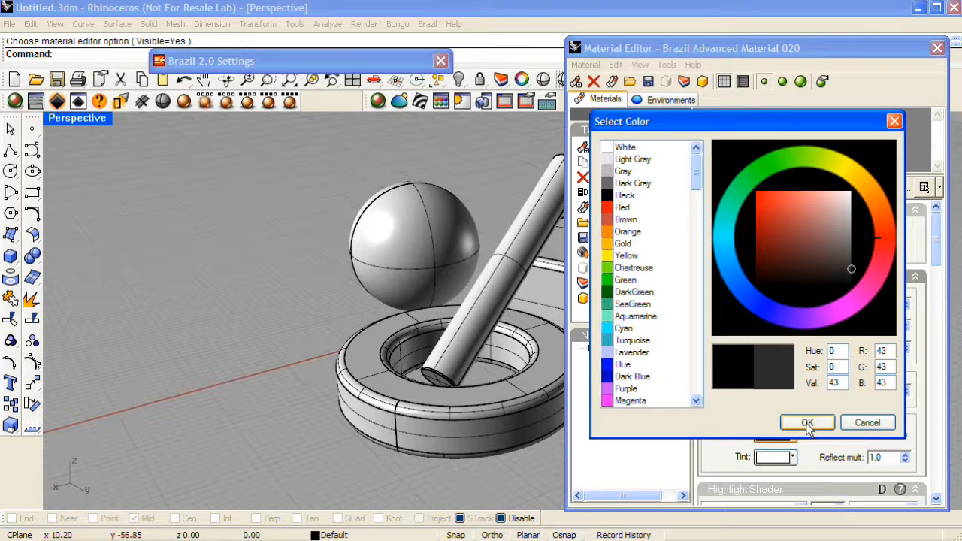
click(806, 422)
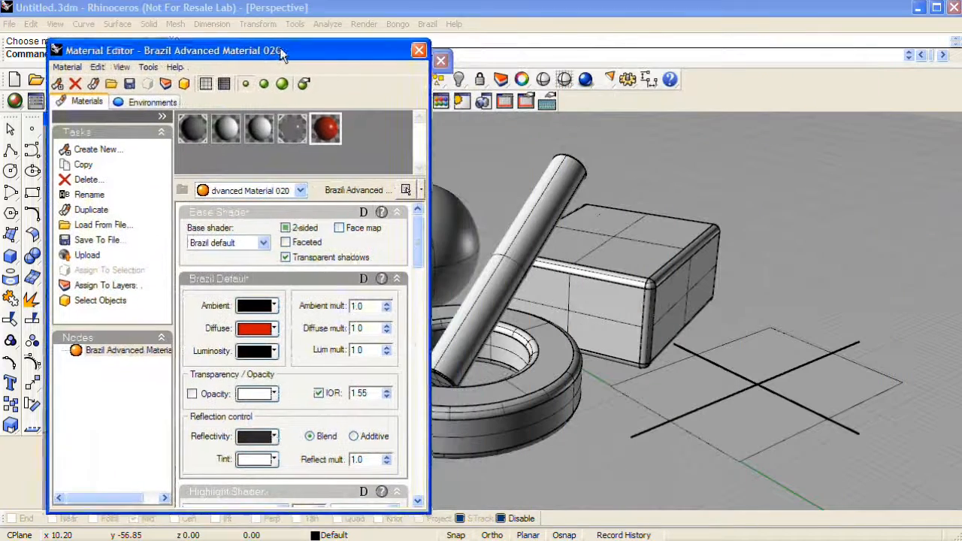
Move the Material Editor aside and create a Brazil Glass Material for the cylinder
drag(226, 51, 226, 42)
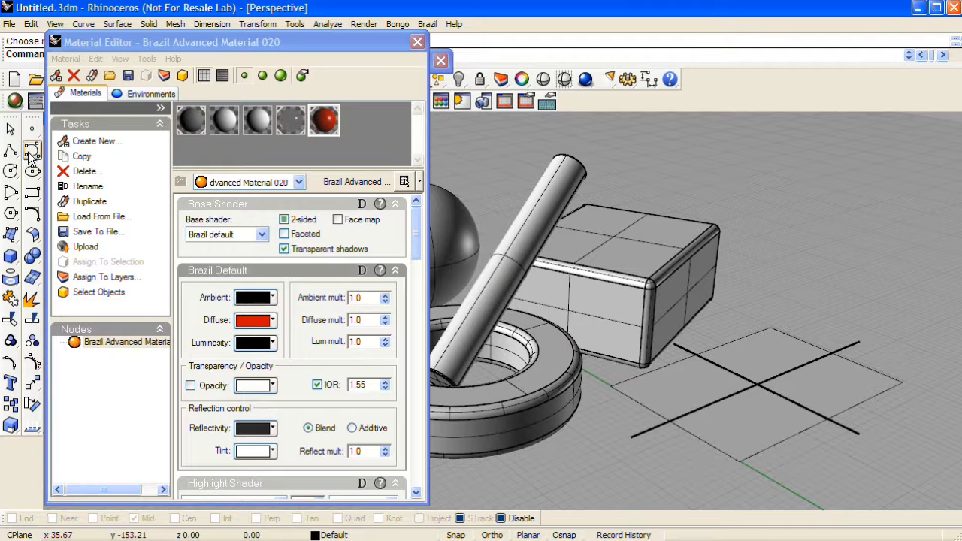
click(96, 141)
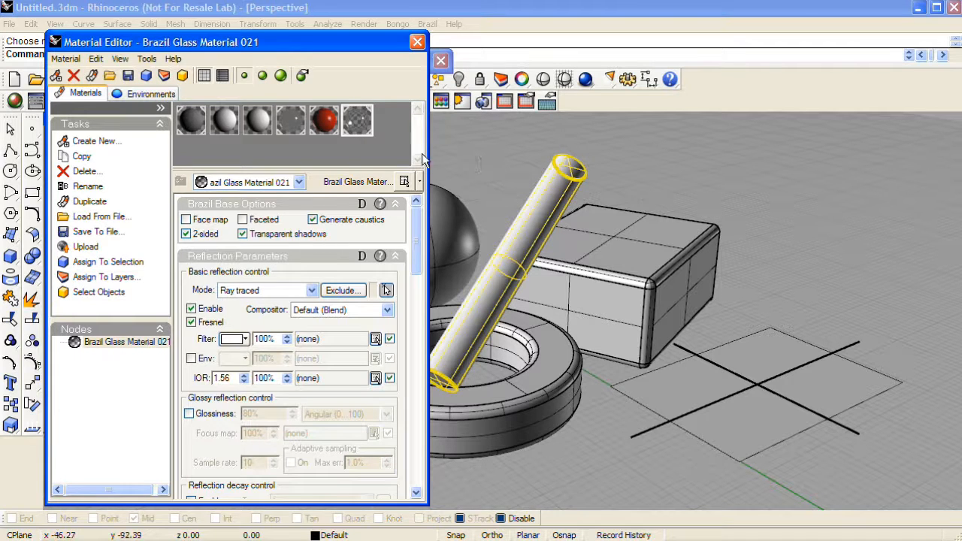
mouse_move(96, 142)
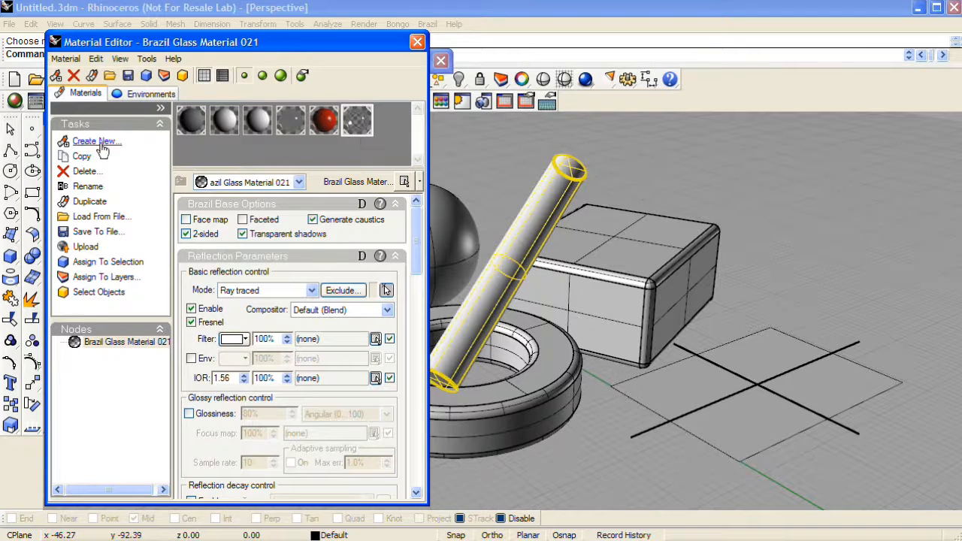
Create a new Brazil Toon Material for the torus
click(96, 141)
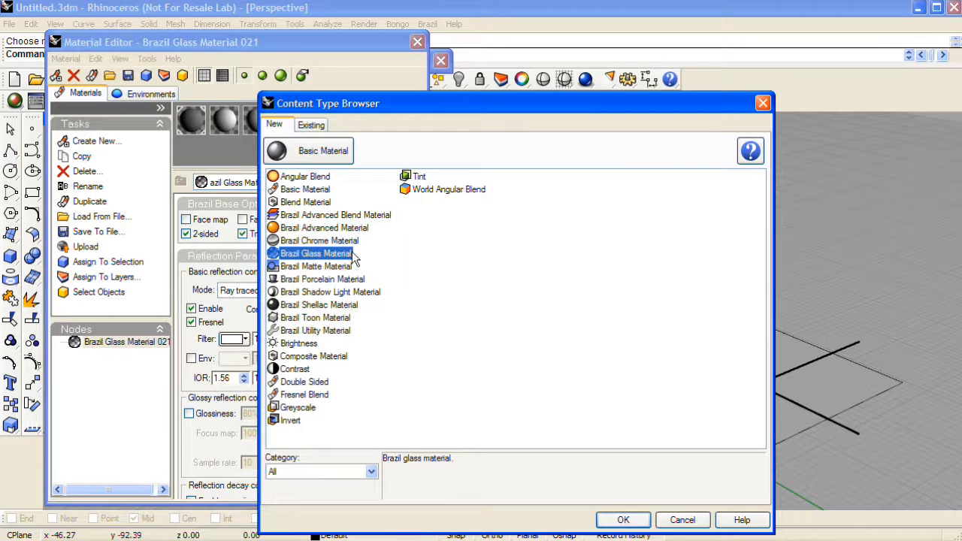
click(316, 317)
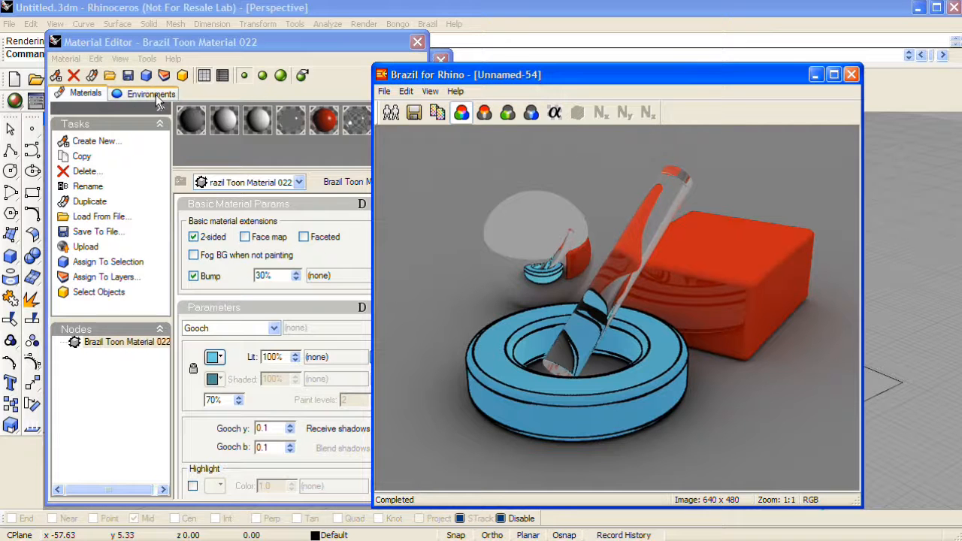
Switch the editor to Environments, showing the Basic Environment
click(150, 93)
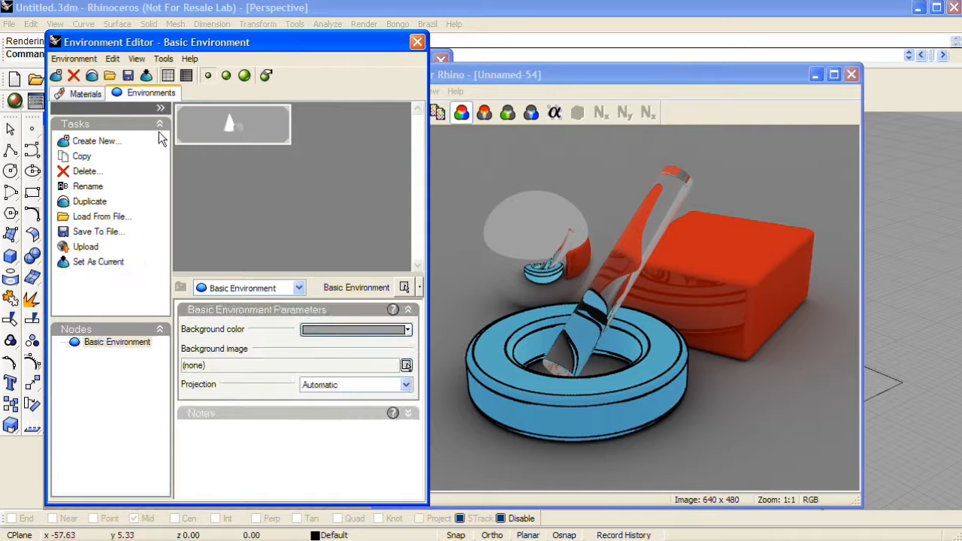
mouse_move(232, 123)
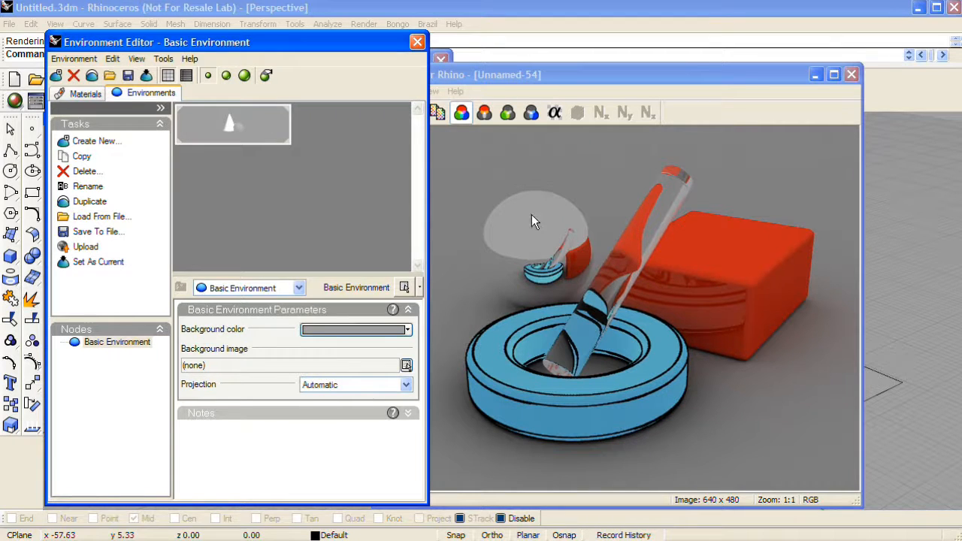
mouse_move(554, 271)
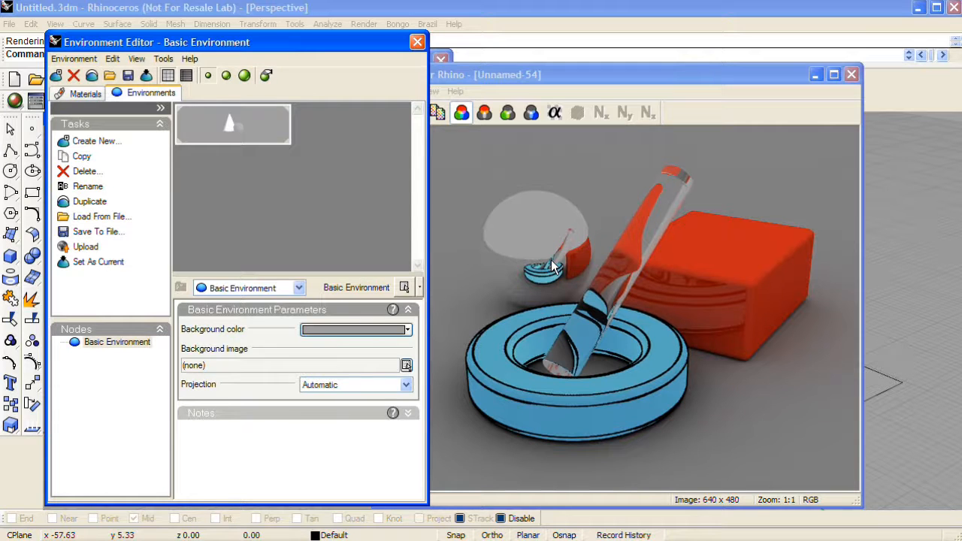
mouse_move(421, 210)
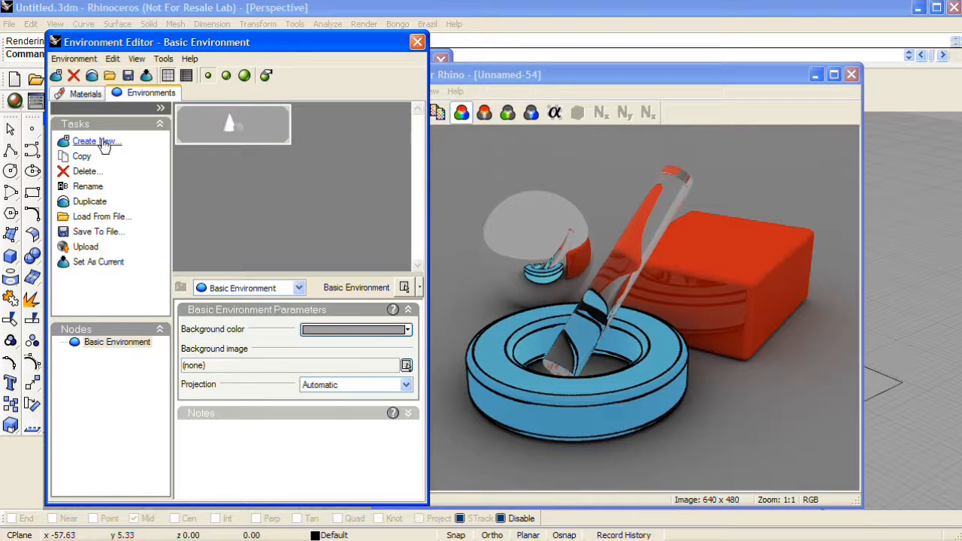
Create a new Brazil Physical Sky Environment 023 for the scene
click(95, 141)
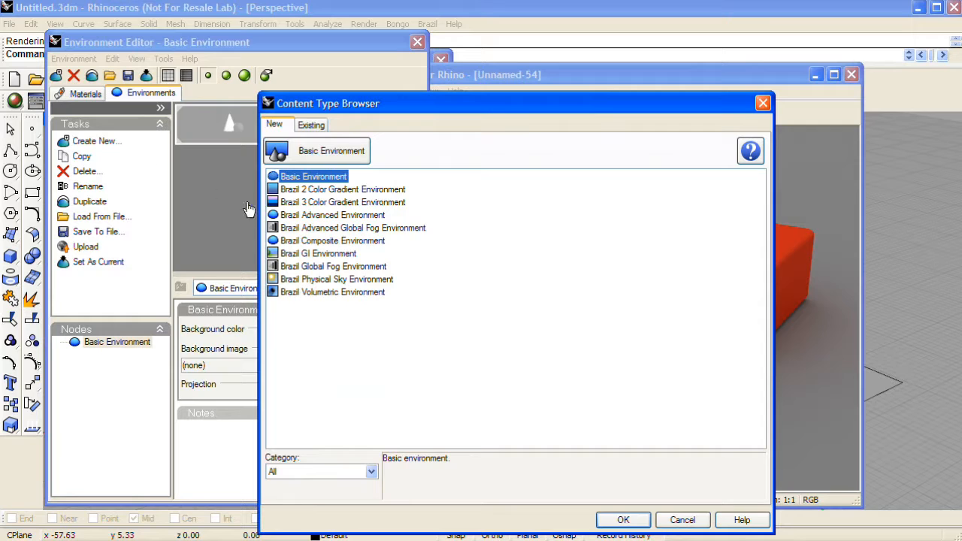
mouse_move(364, 267)
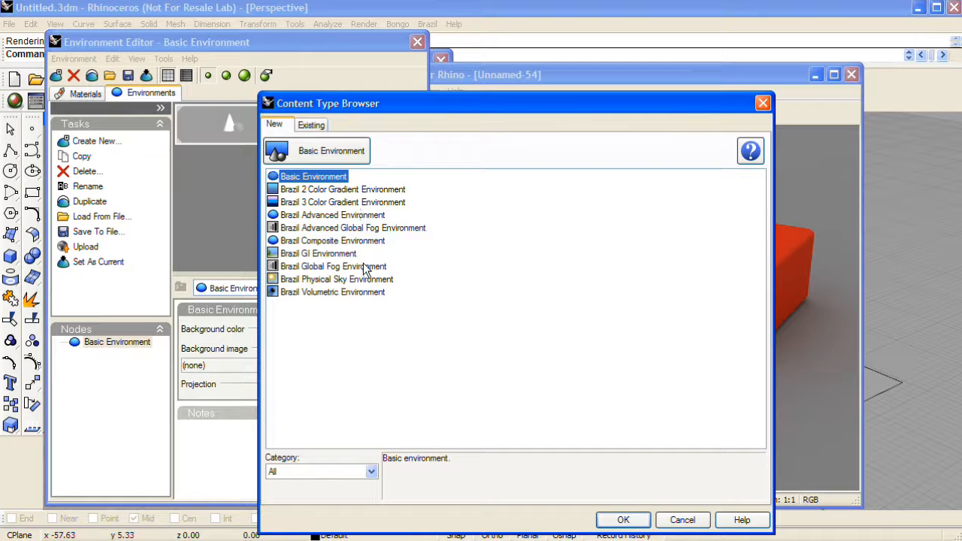
mouse_move(322, 284)
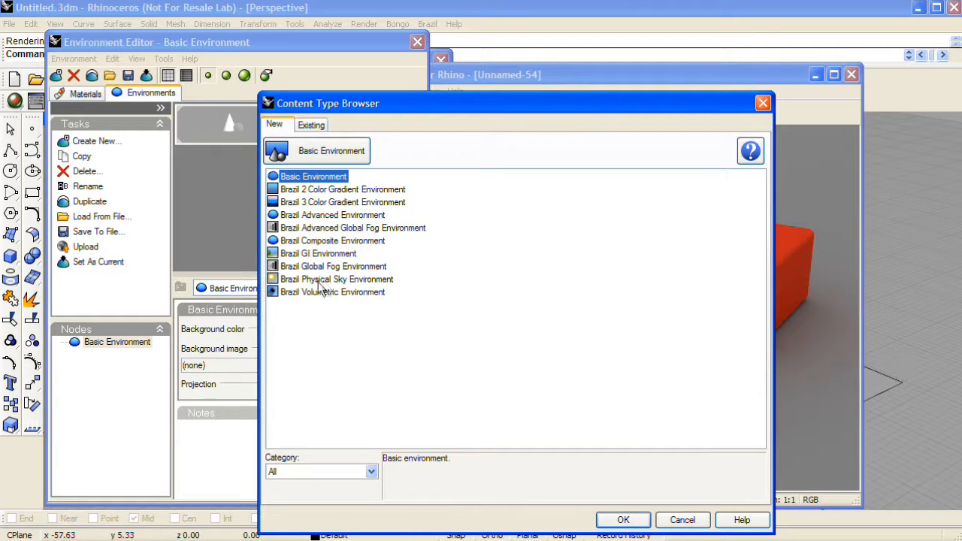
mouse_move(293, 286)
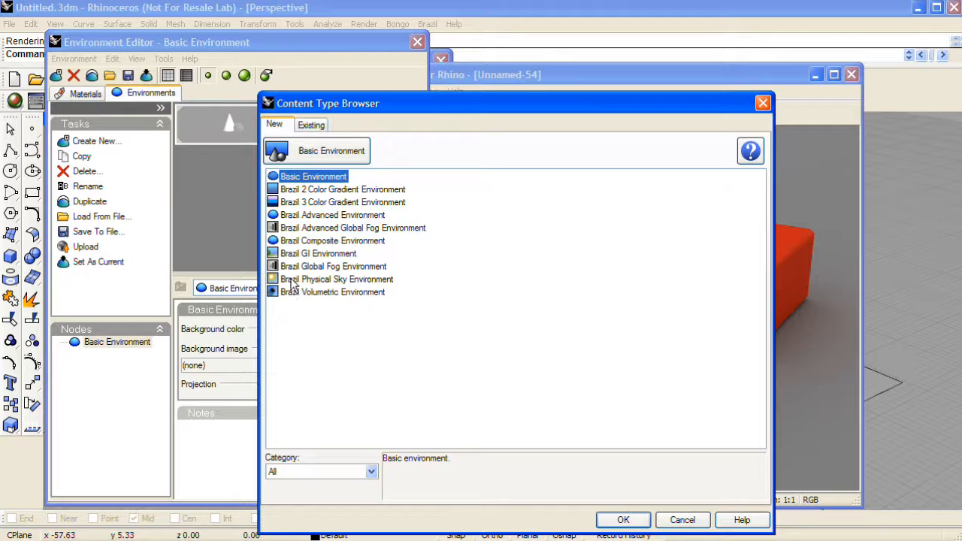
click(622, 520)
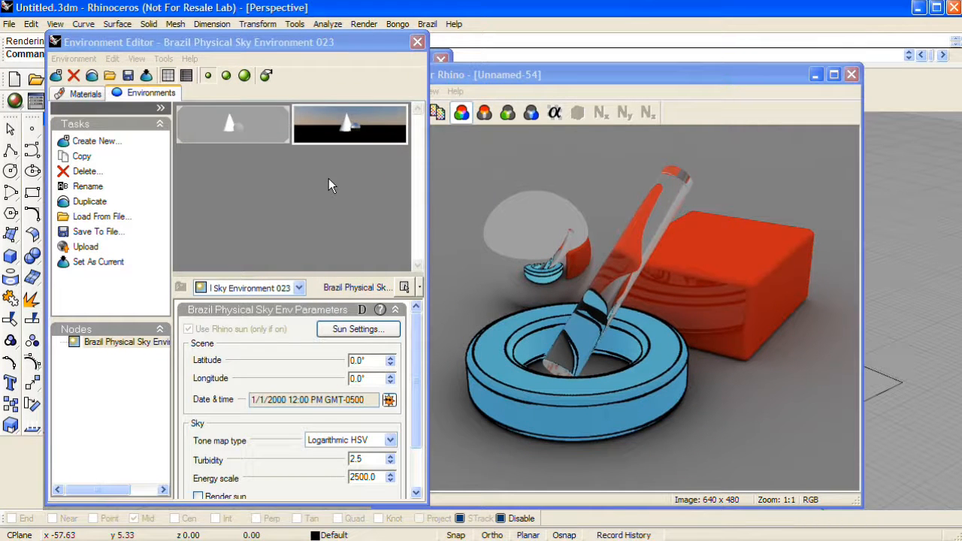
mouse_move(349, 143)
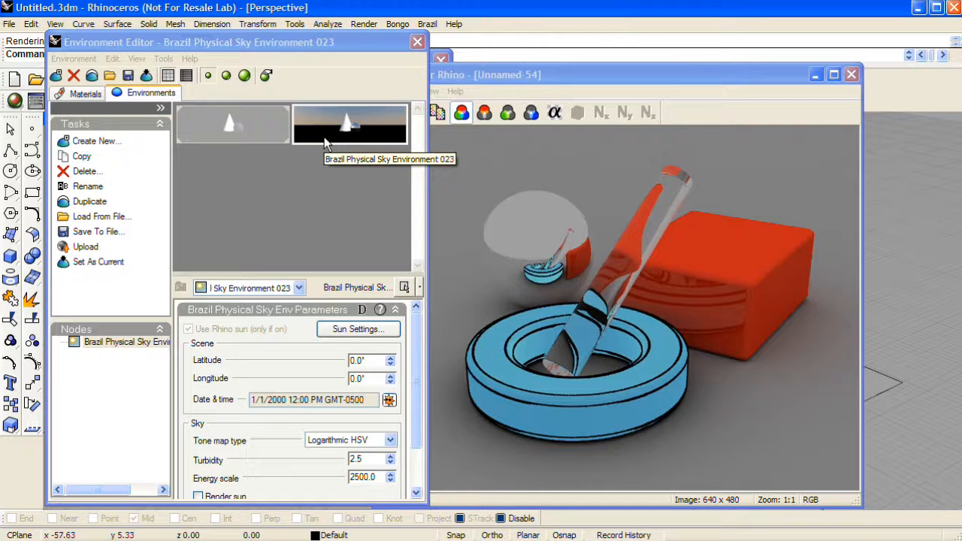
mouse_move(316, 165)
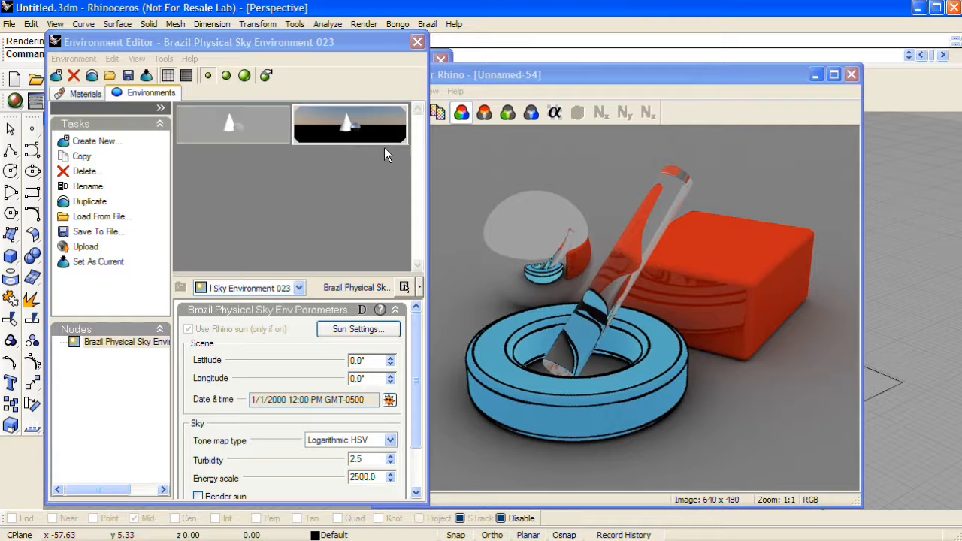
mouse_move(323, 147)
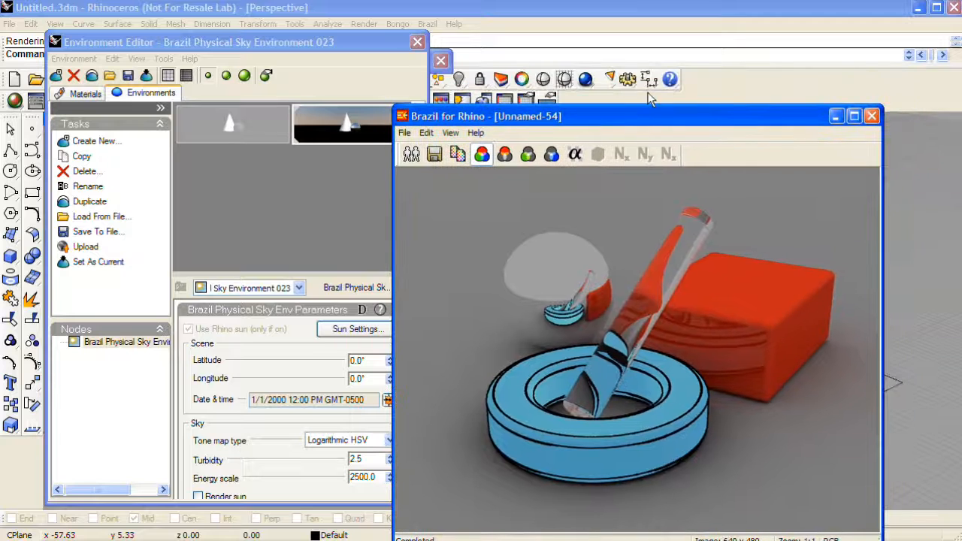
Render with Brazil under the physical sky and set the result beside the earlier render
click(586, 78)
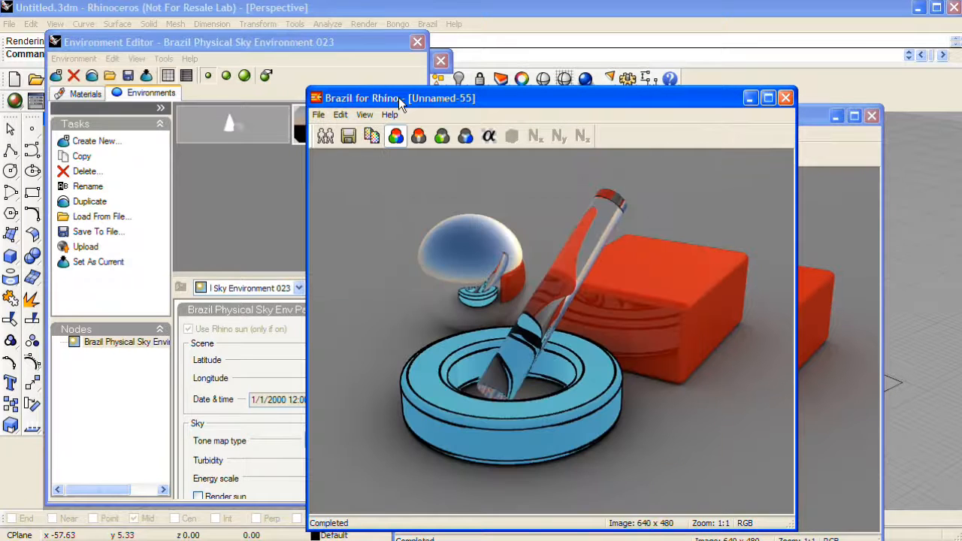
mouse_move(502, 104)
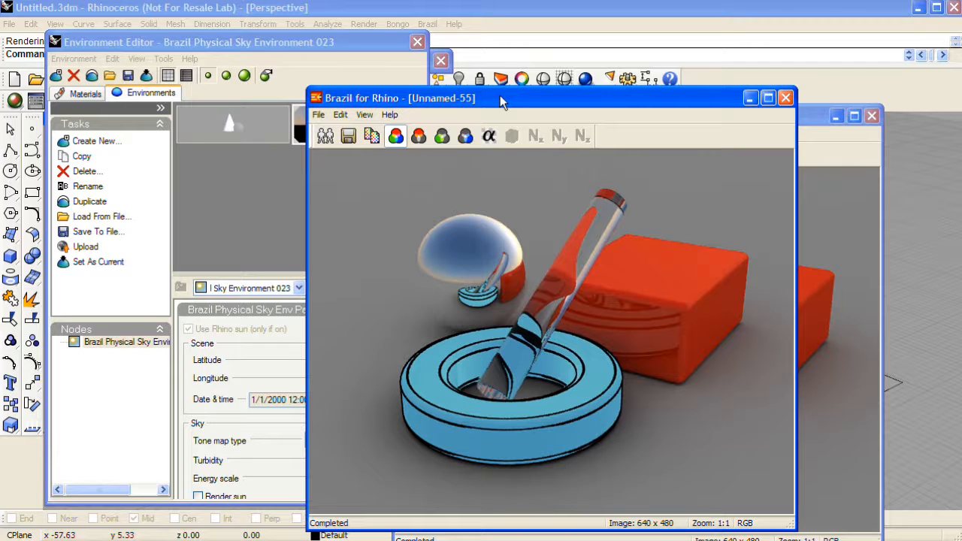
drag(503, 97, 495, 111)
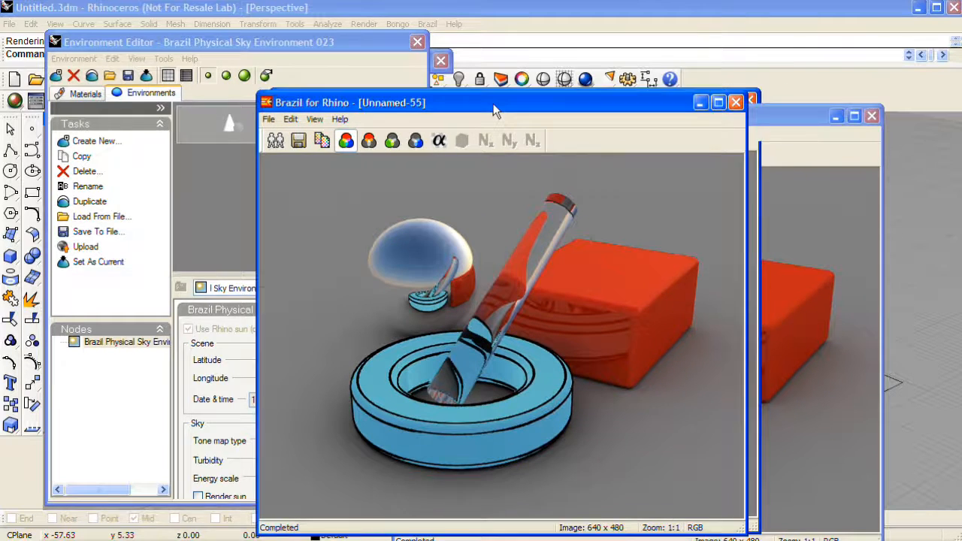
drag(497, 102, 274, 96)
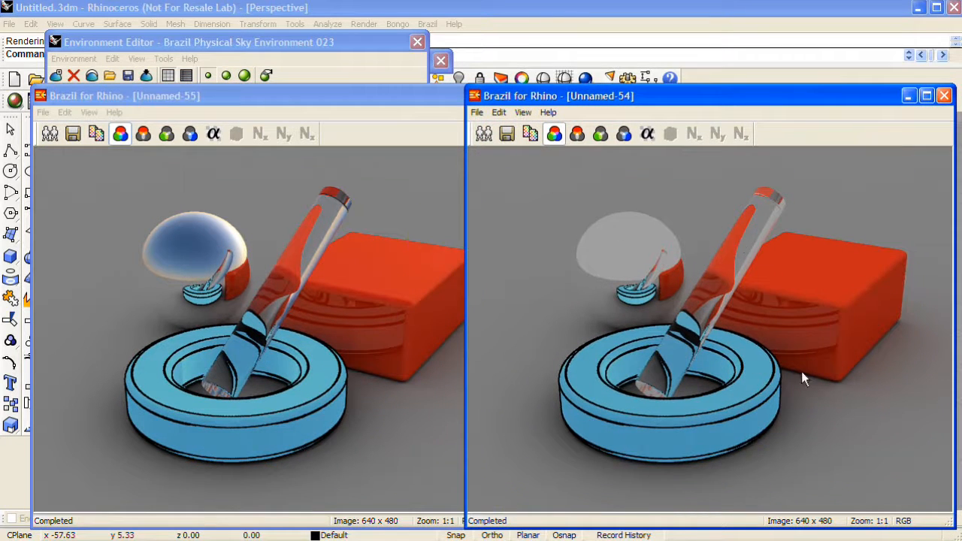
mouse_move(259, 224)
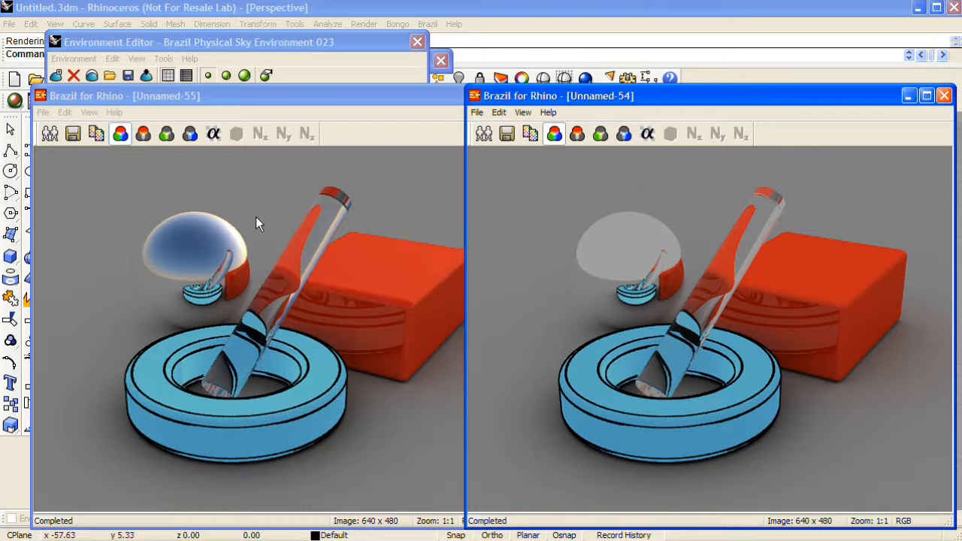
mouse_move(614, 301)
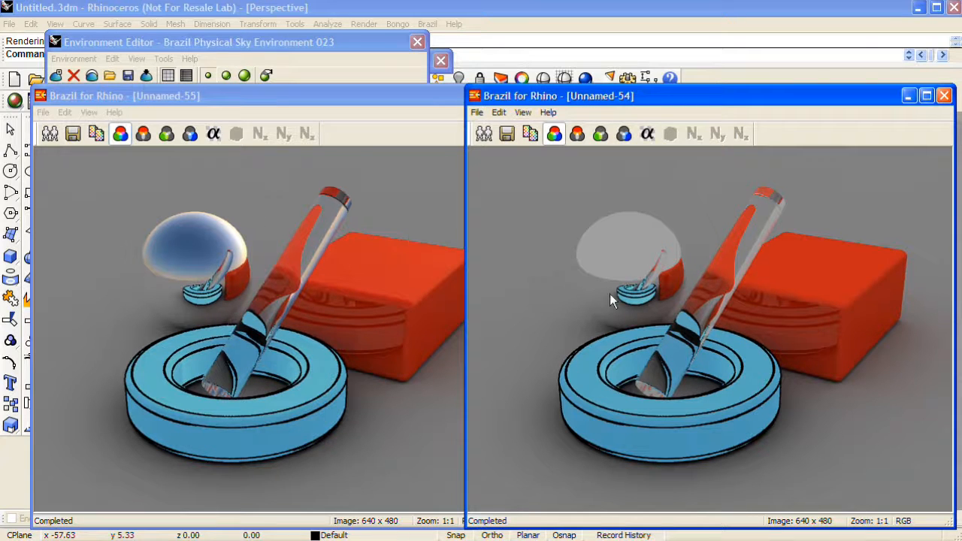
mouse_move(209, 355)
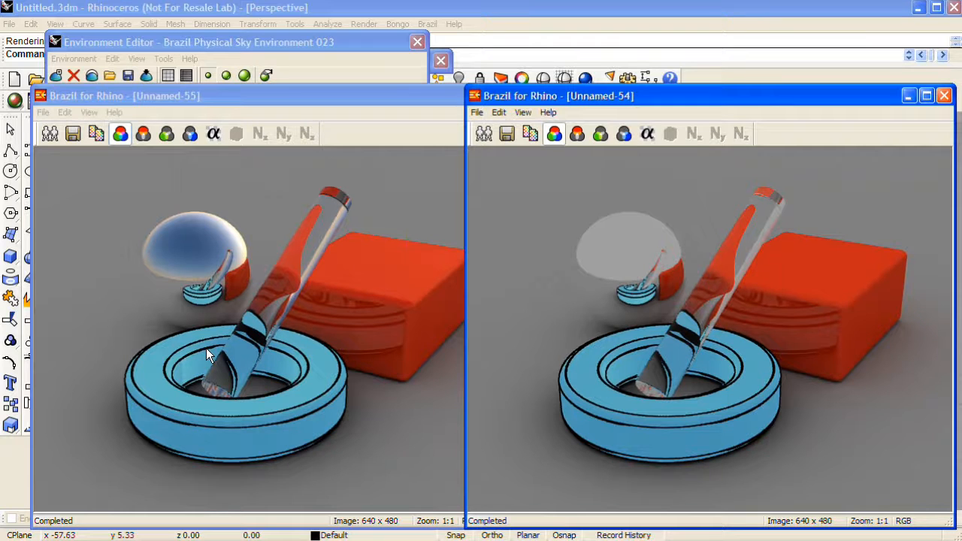
mouse_move(915, 304)
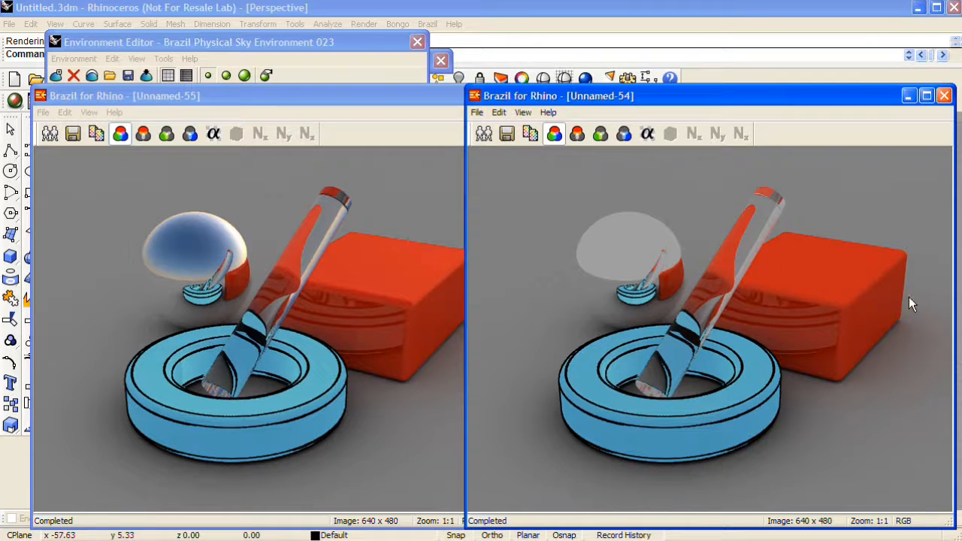
mouse_move(812, 337)
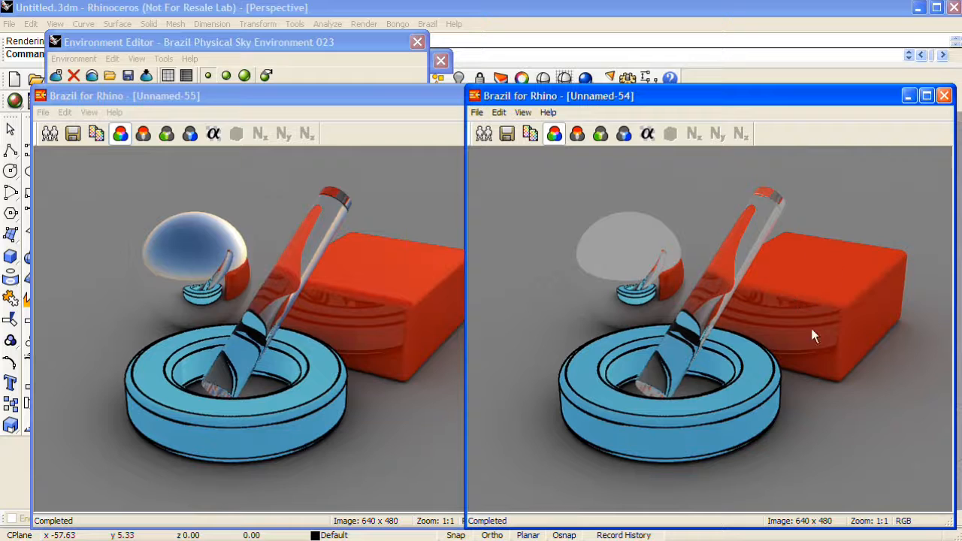
mouse_move(391, 358)
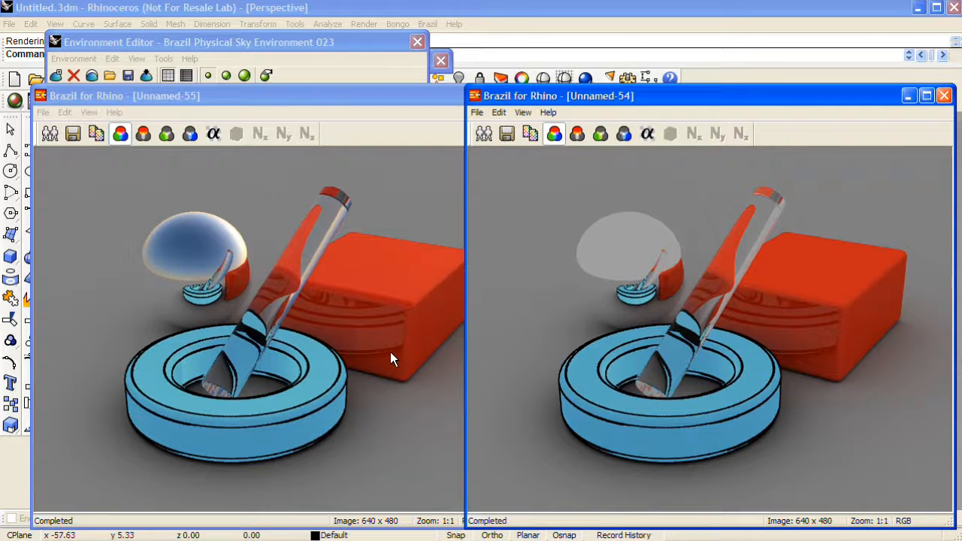